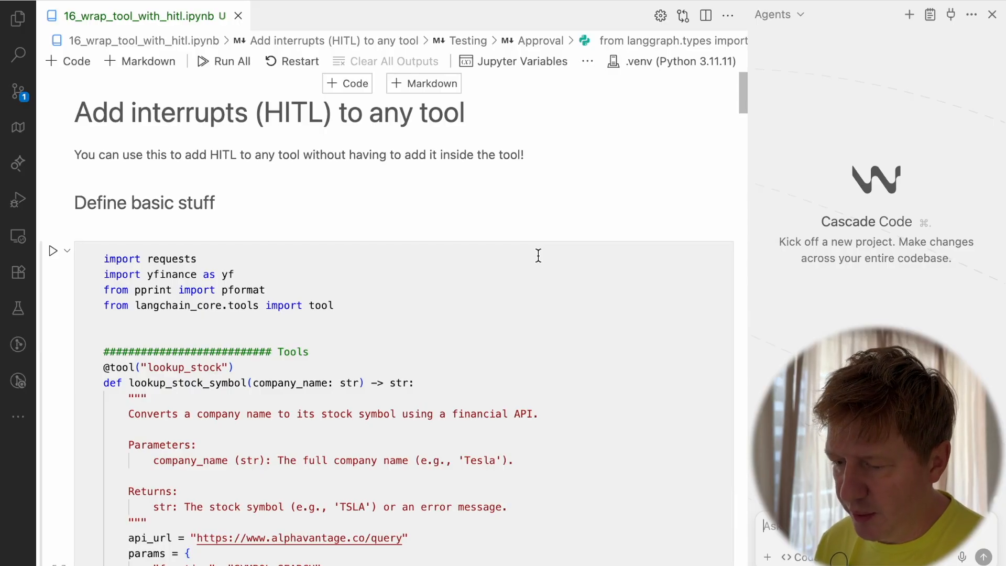
# - Scroll down to the create_react_agent cell using the halt_on_risky_tools post-model hook
pyautogui.scroll(-3)
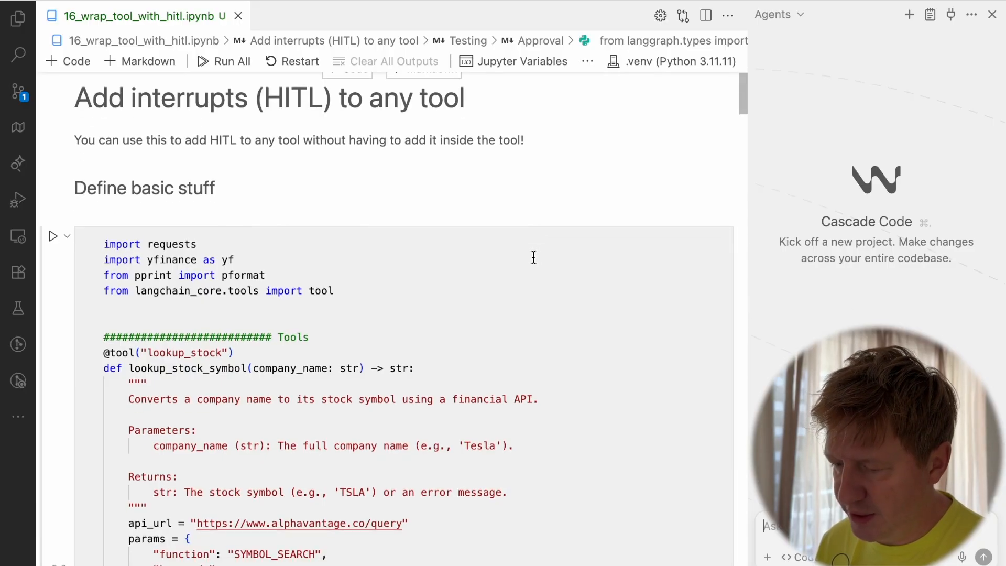
pyautogui.scroll(-3)
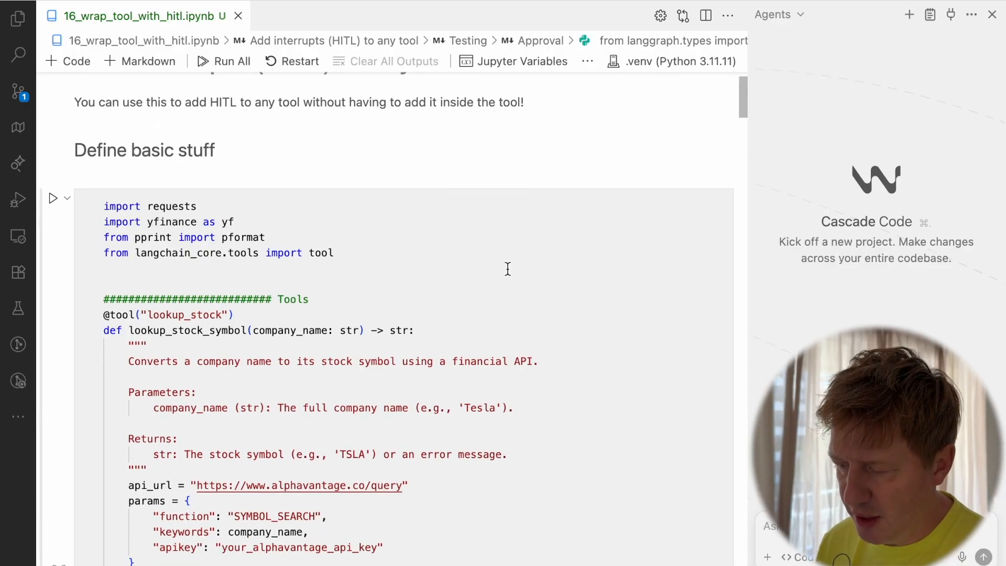
pyautogui.scroll(-3)
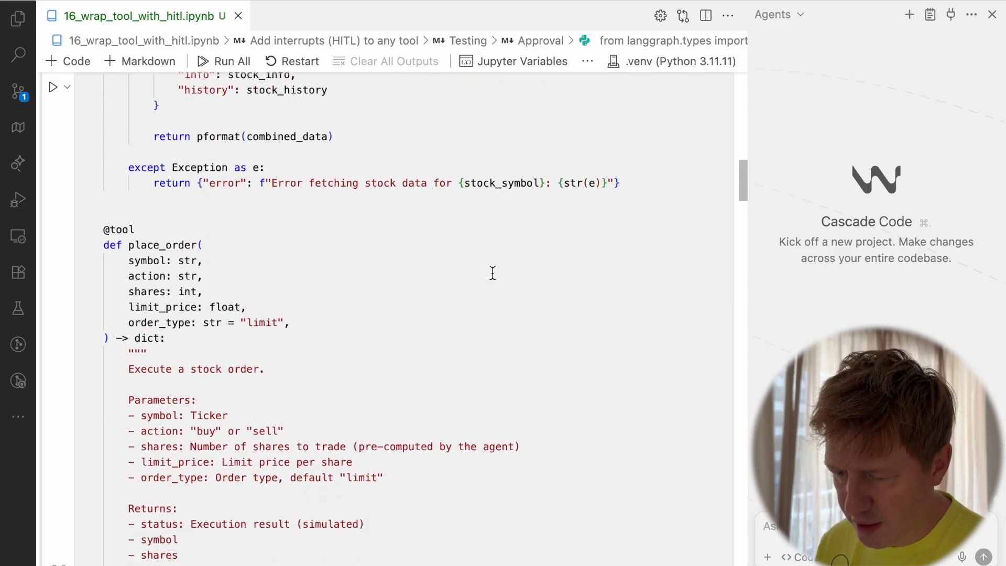
pyautogui.scroll(-3)
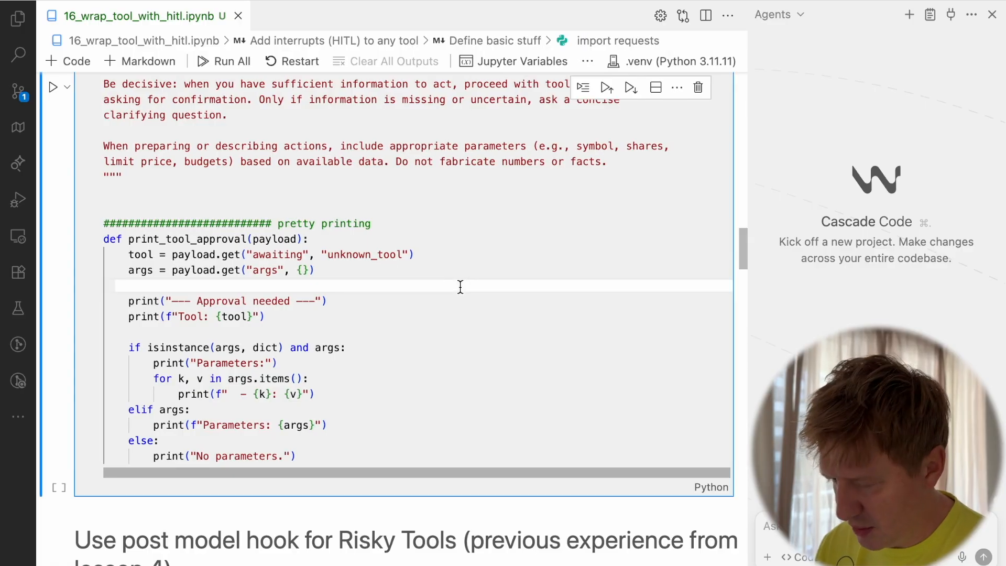
pyautogui.scroll(-3)
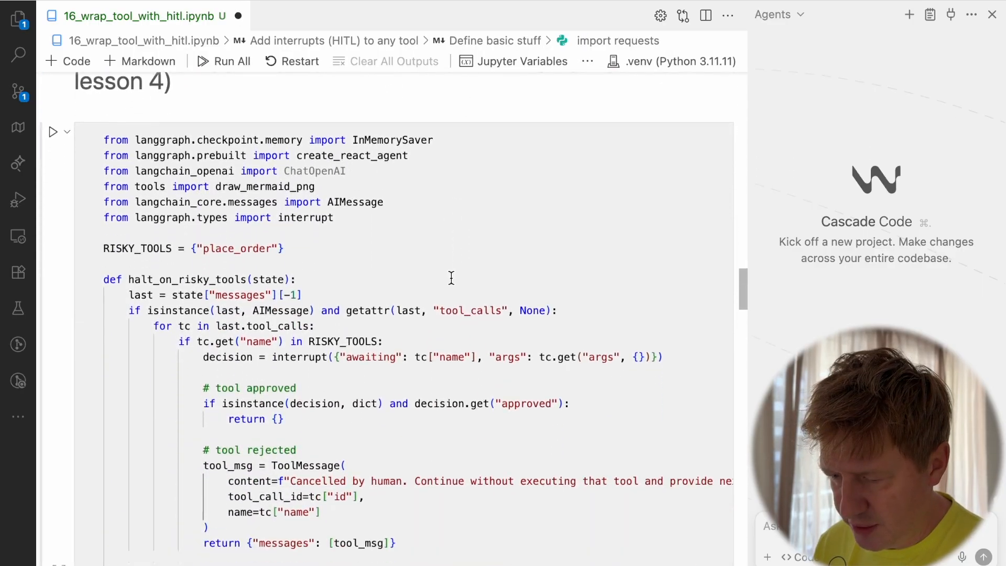
pyautogui.scroll(-3)
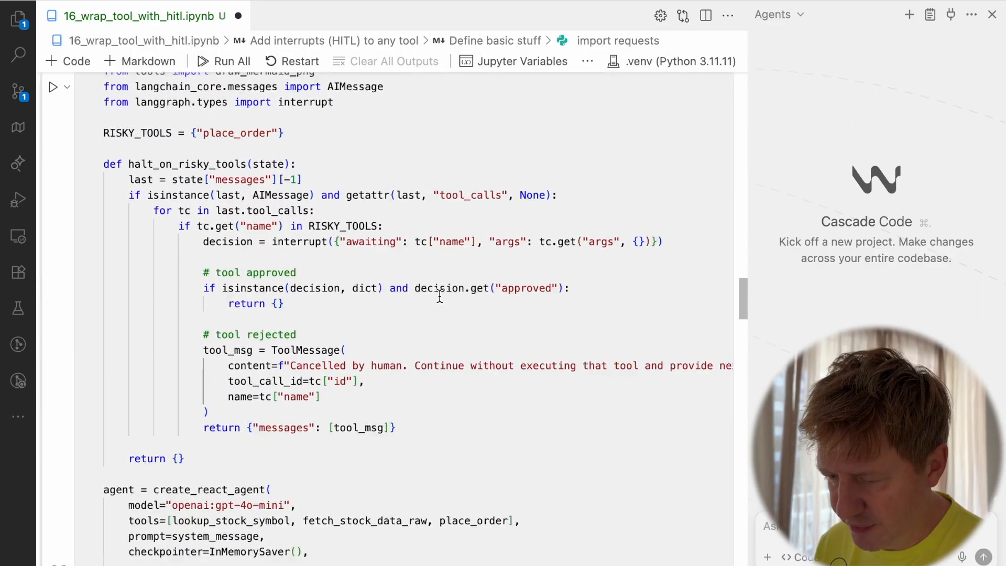
pyautogui.scroll(-3)
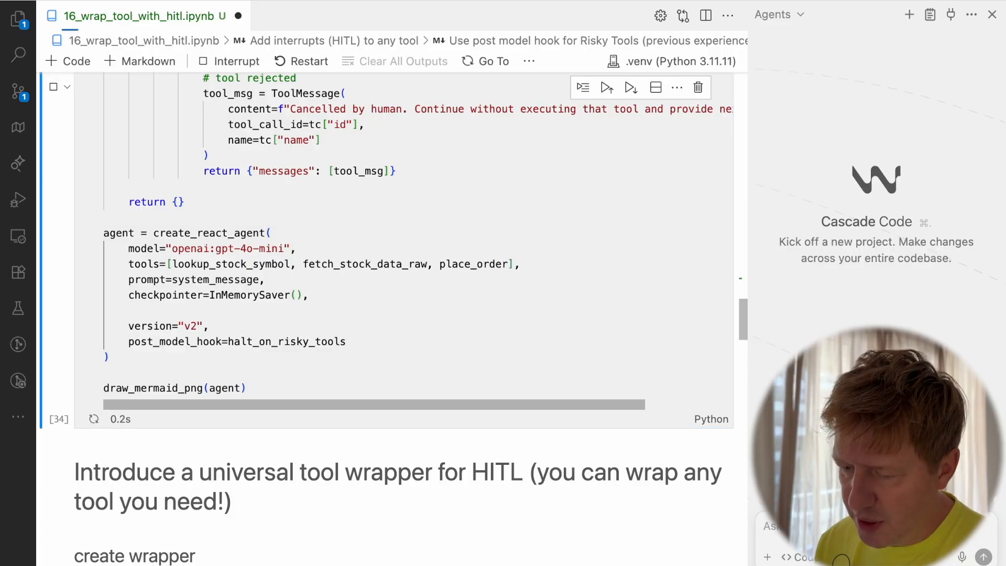
# - Scroll to the rendered graph with agent, post_model_hook, tools and end nodes
pyautogui.click(606, 87)
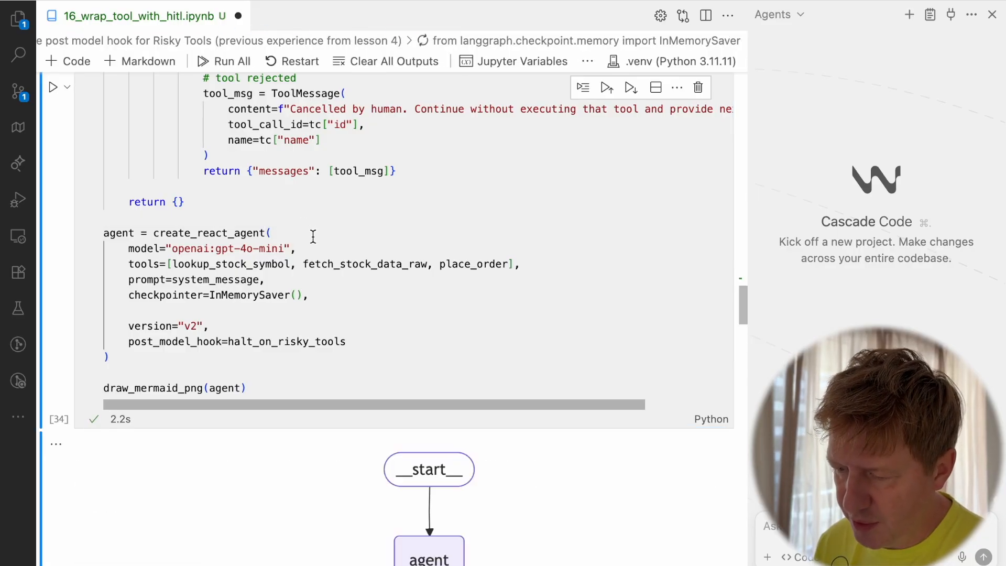
pyautogui.scroll(-3)
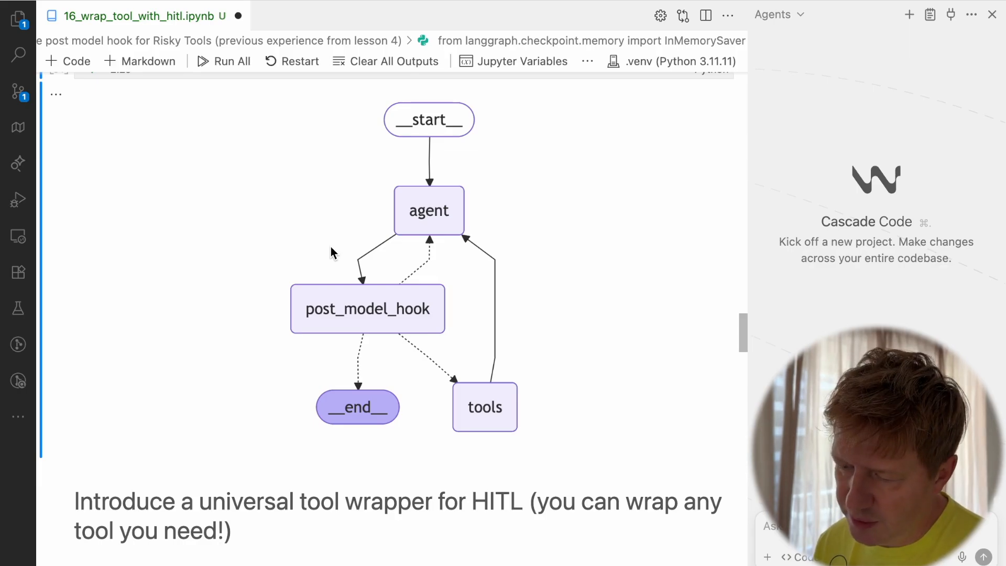
pyautogui.moveTo(269, 276)
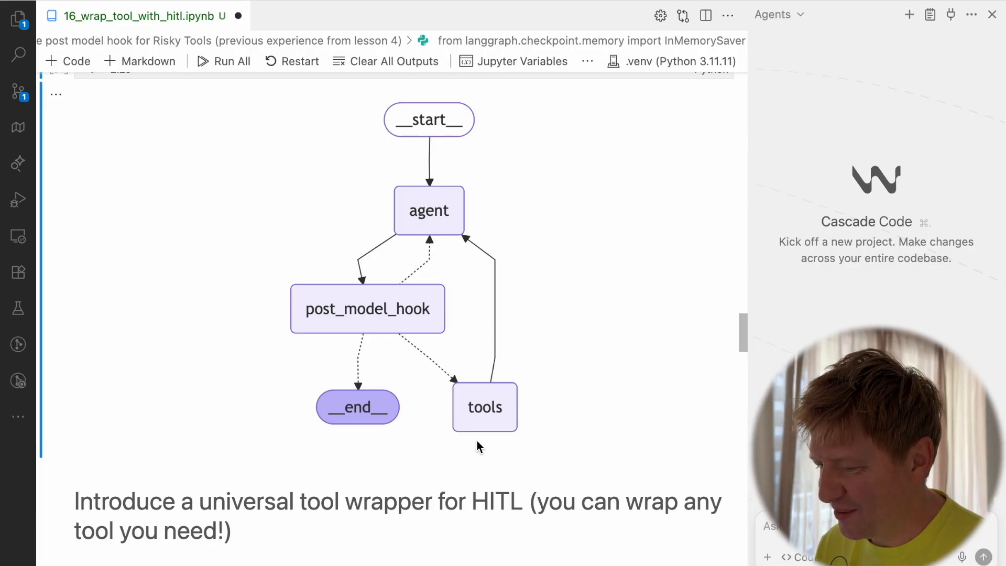
pyautogui.moveTo(485, 408)
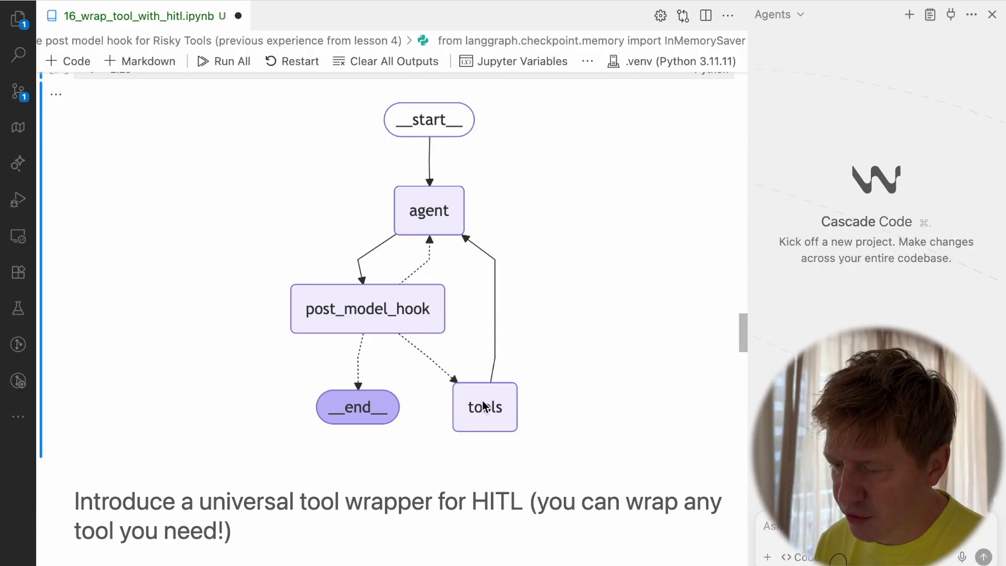
pyautogui.moveTo(352, 279)
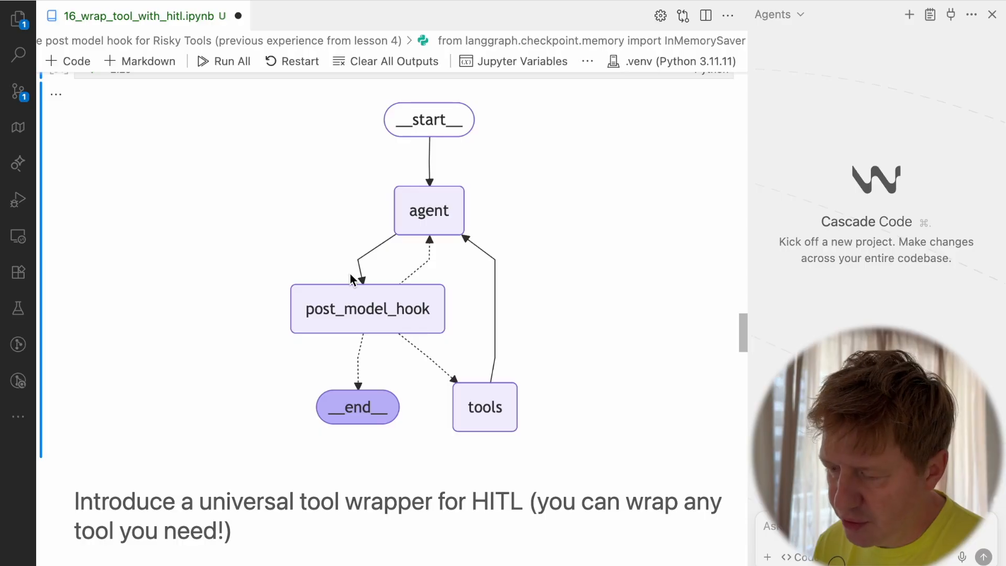
pyautogui.moveTo(467, 199)
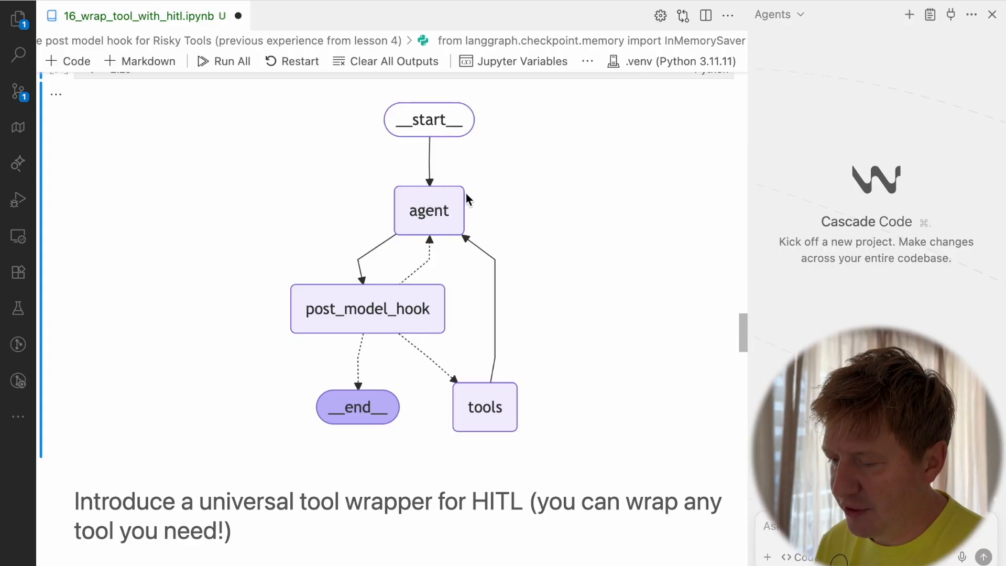
pyautogui.moveTo(431, 246)
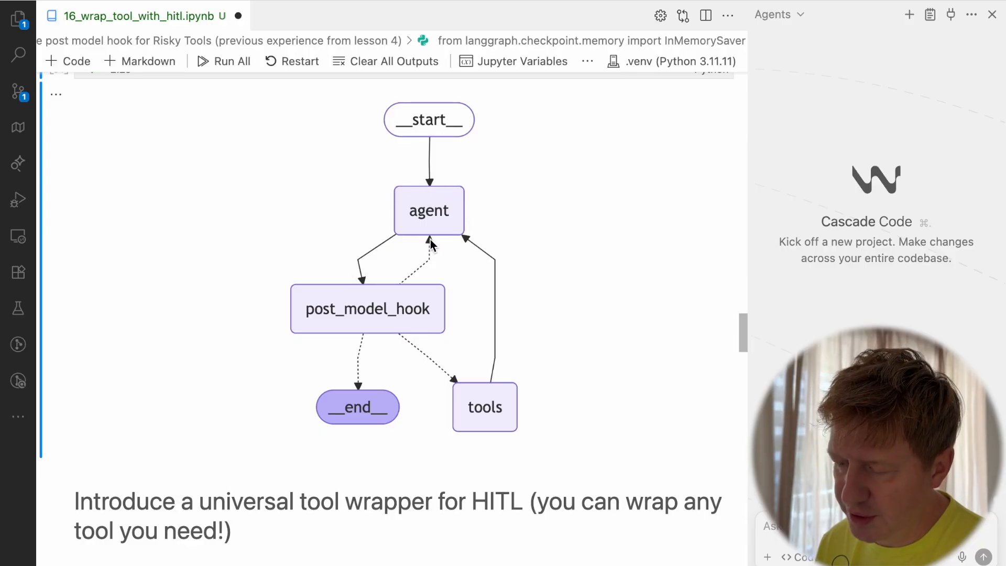
pyautogui.moveTo(349, 314)
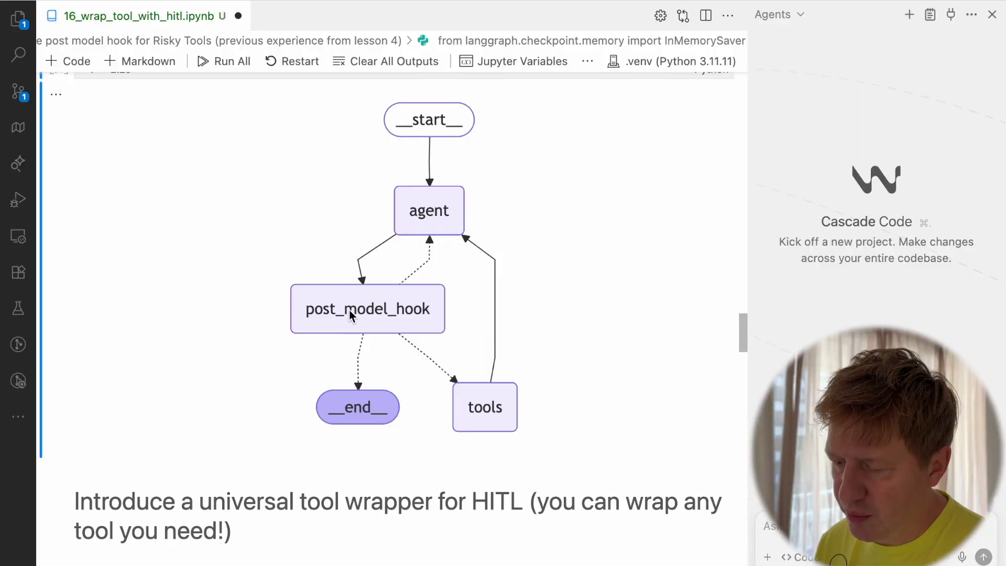
pyautogui.moveTo(334, 281)
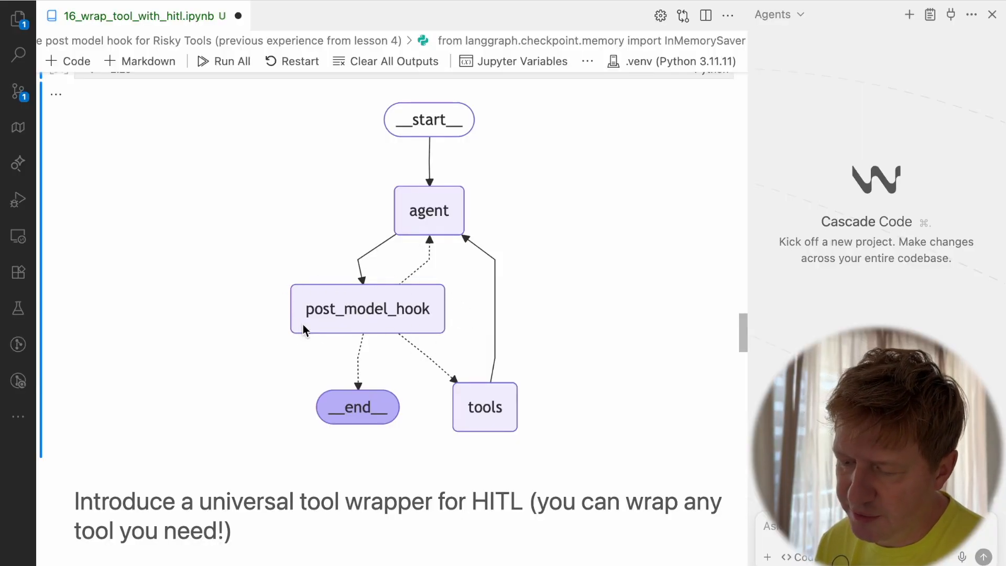
pyautogui.moveTo(461, 322)
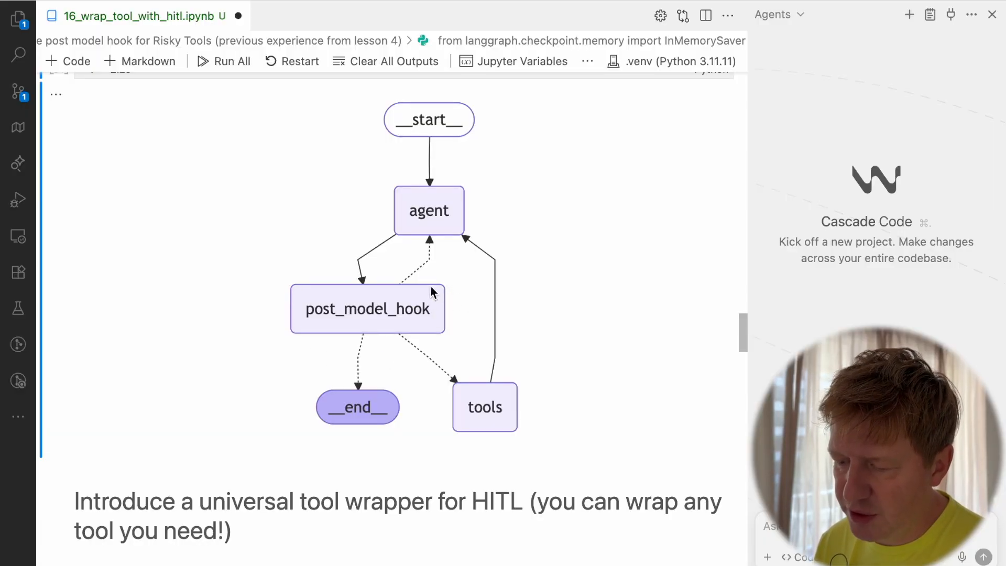
pyautogui.moveTo(401, 339)
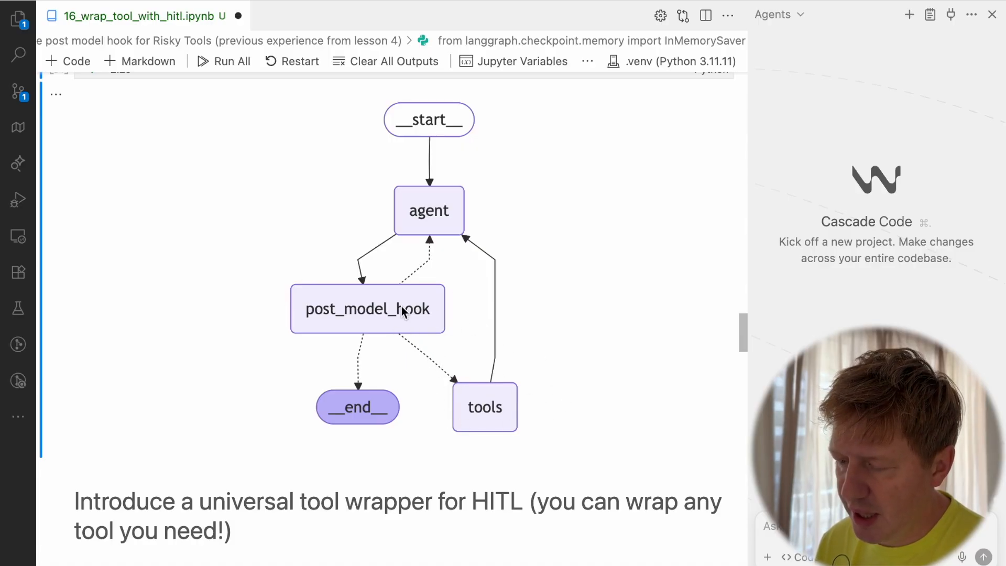
pyautogui.moveTo(295, 287)
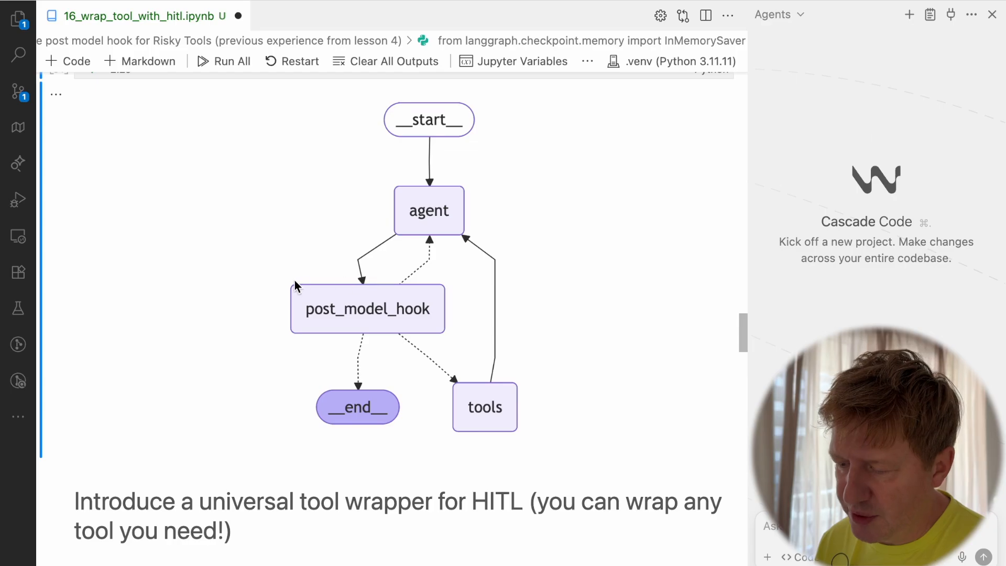
pyautogui.moveTo(464, 312)
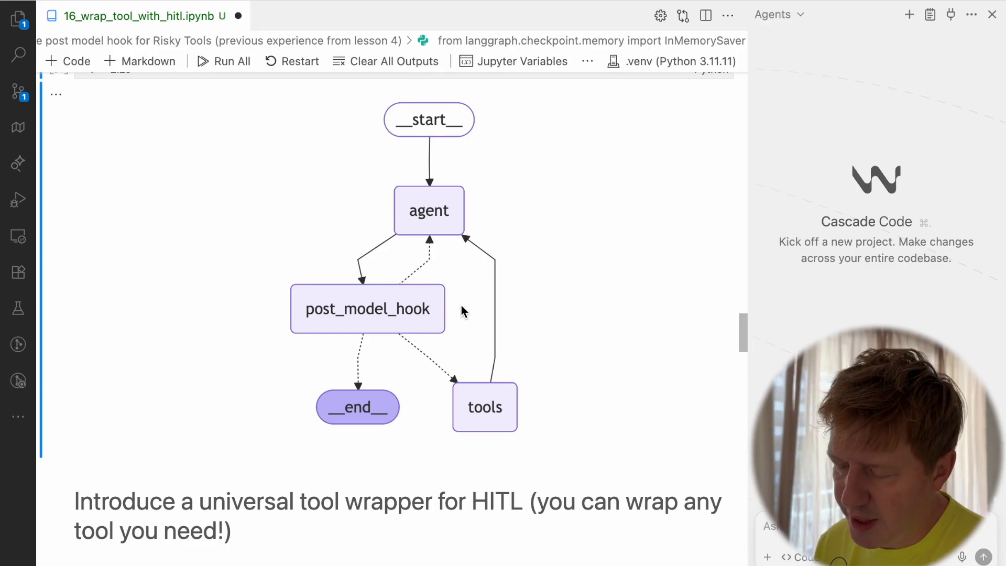
pyautogui.moveTo(365, 295)
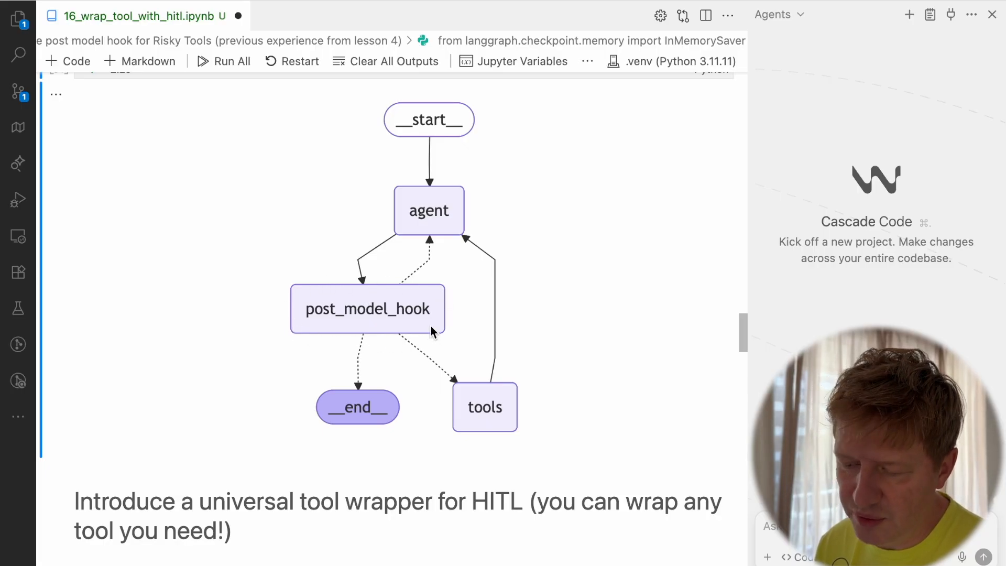
pyautogui.moveTo(423, 261)
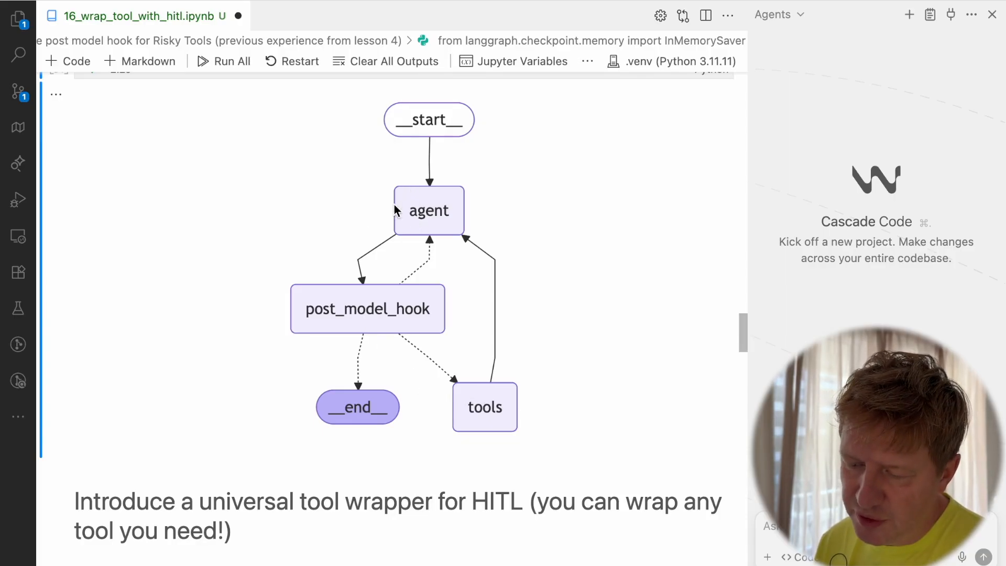
pyautogui.moveTo(447, 174)
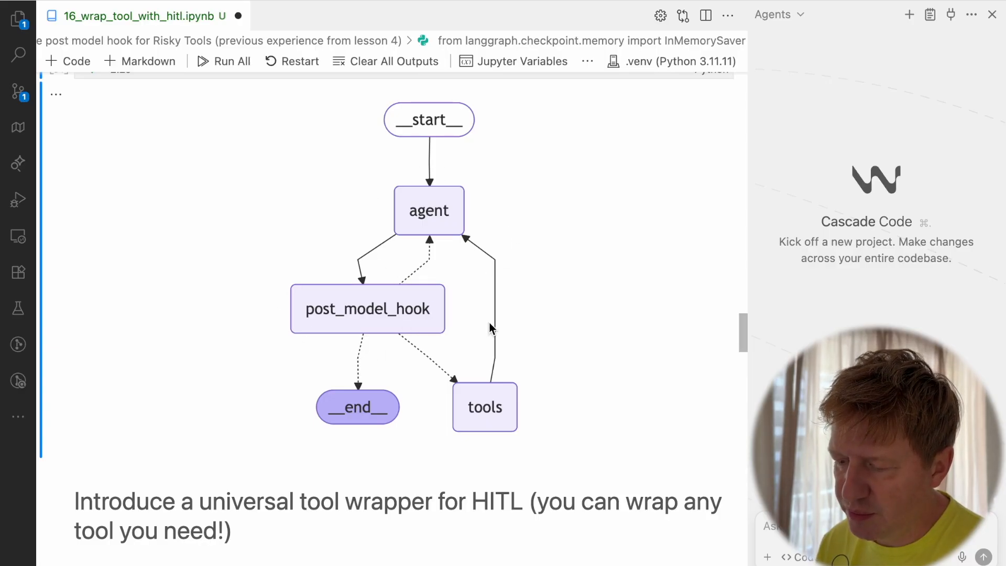
pyautogui.moveTo(388, 360)
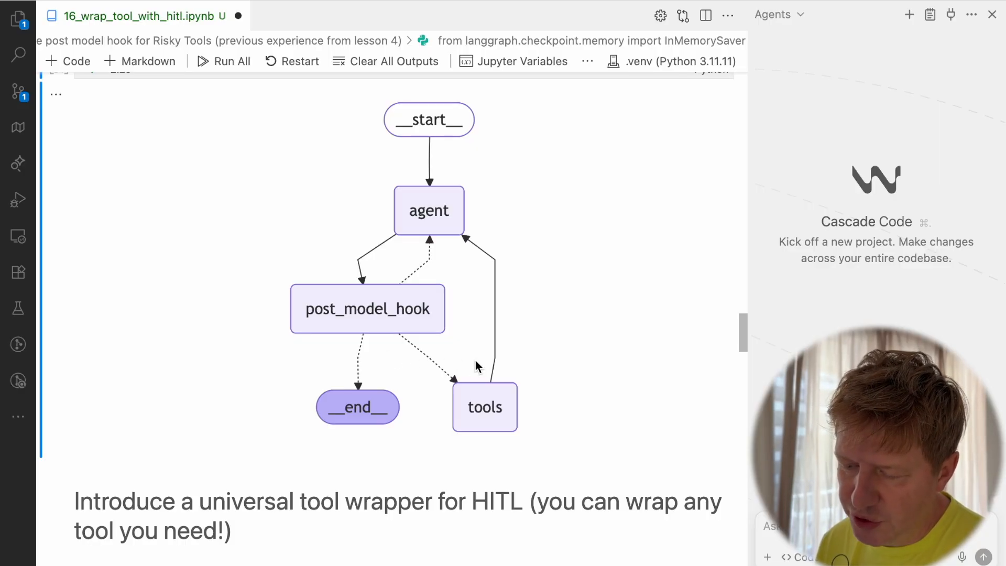
pyautogui.moveTo(418, 358)
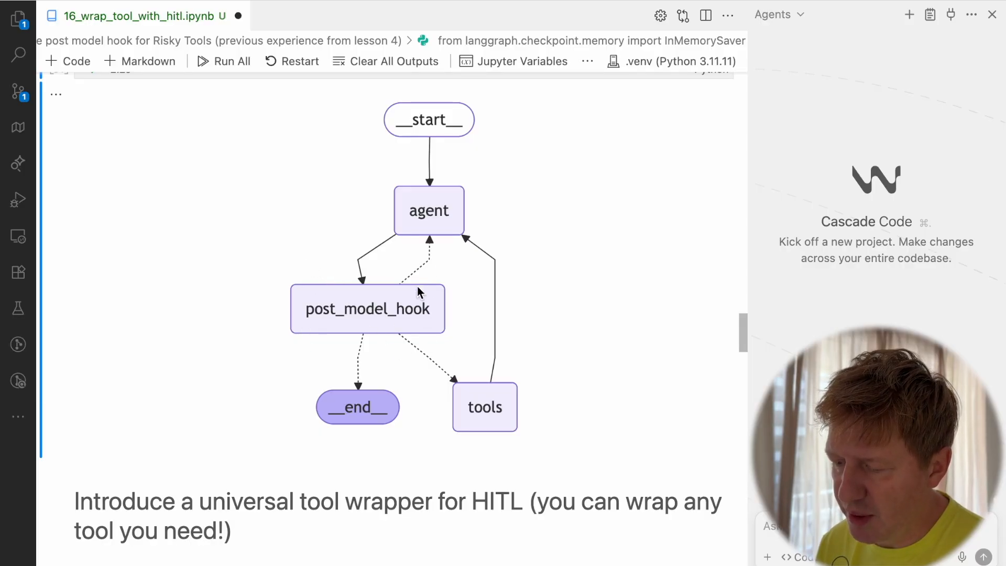
pyautogui.moveTo(601, 393)
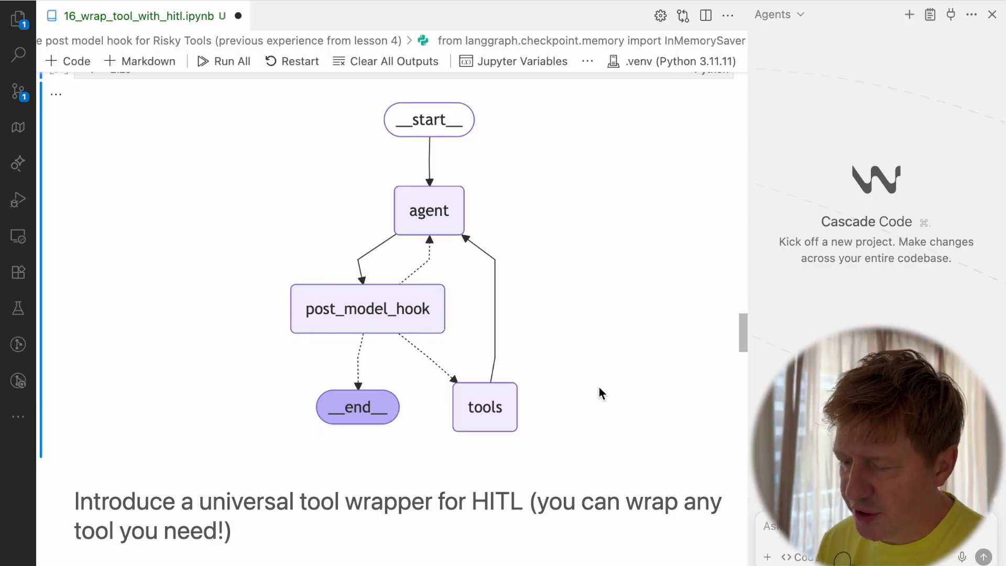
pyautogui.moveTo(434, 380)
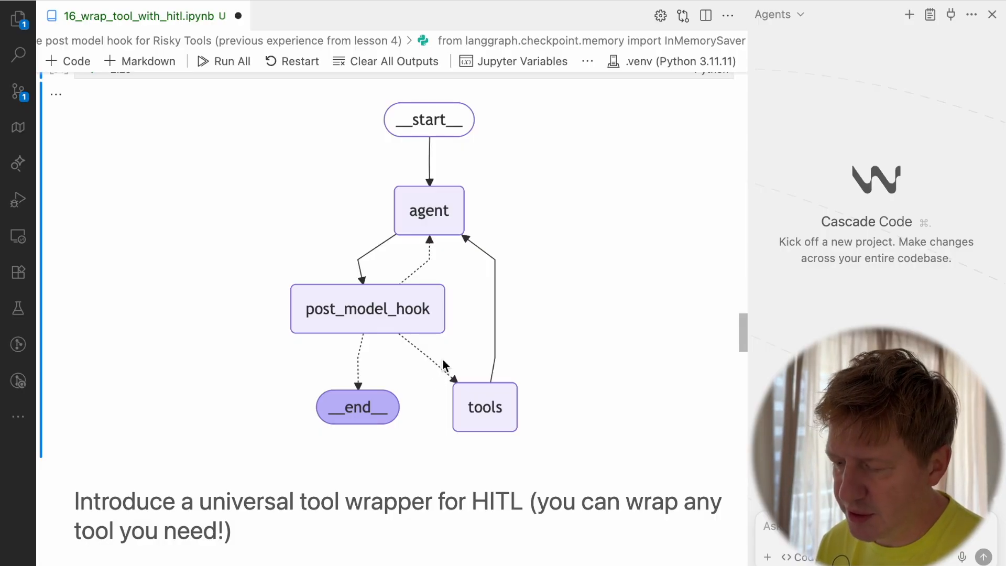
pyautogui.moveTo(425, 334)
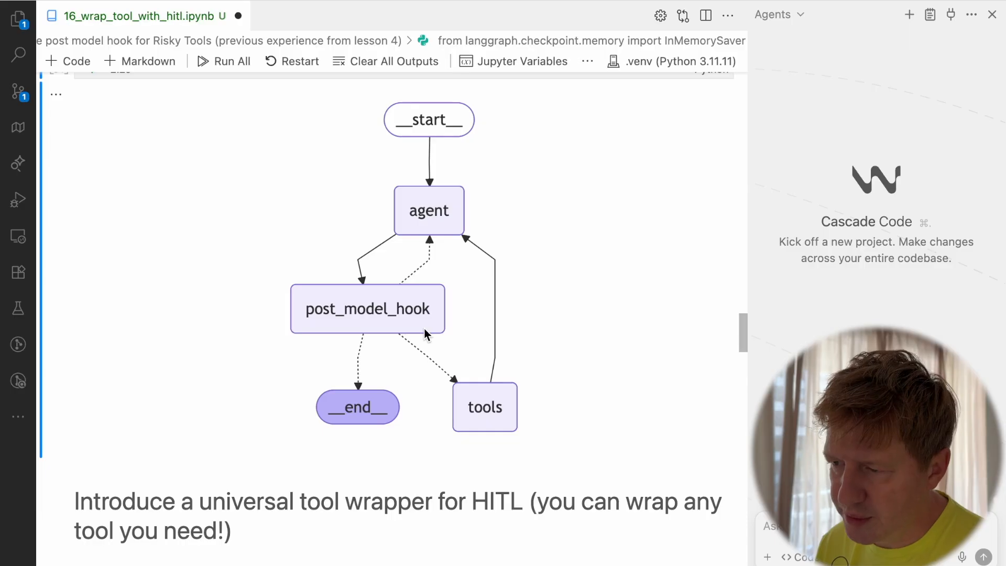
# - Scroll down and highlight the earlier hook's approval logic for comparison
pyautogui.scroll(-3)
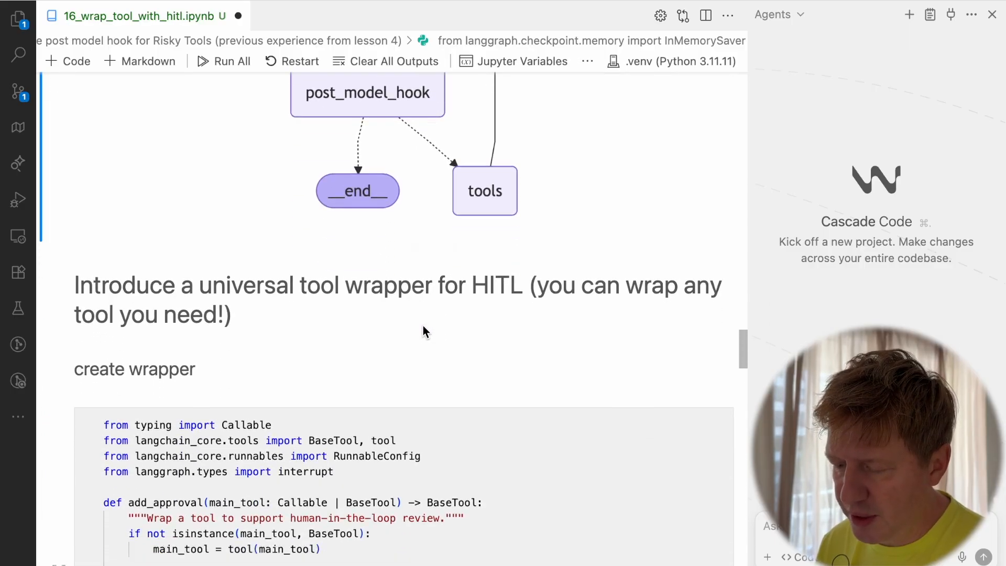
pyautogui.scroll(-3)
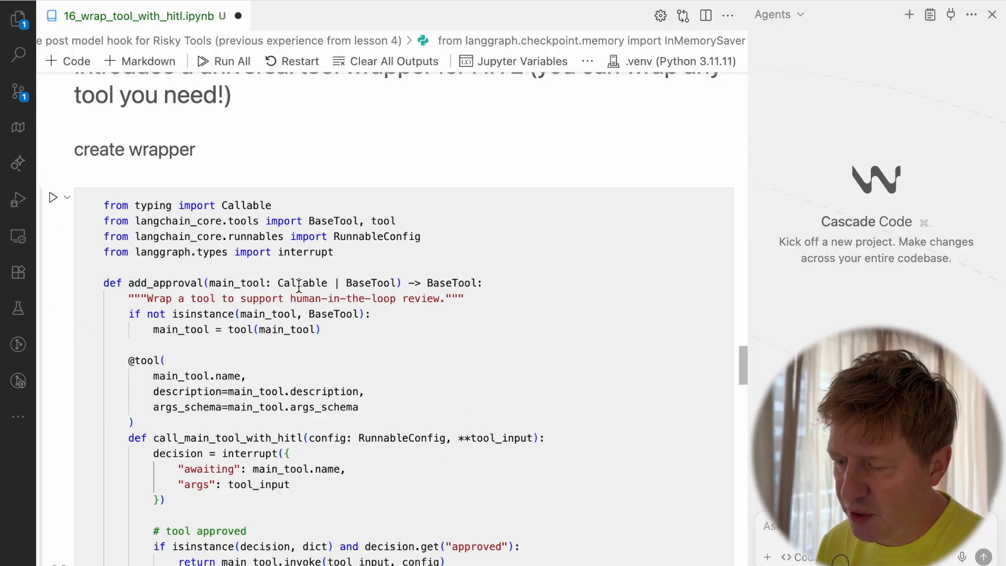
pyautogui.moveTo(354, 351)
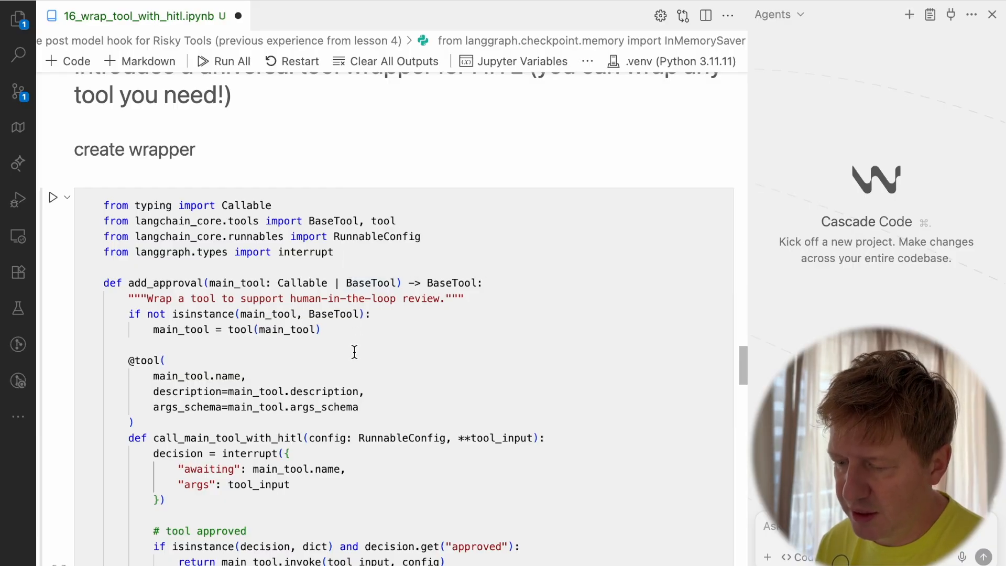
pyautogui.scroll(-3)
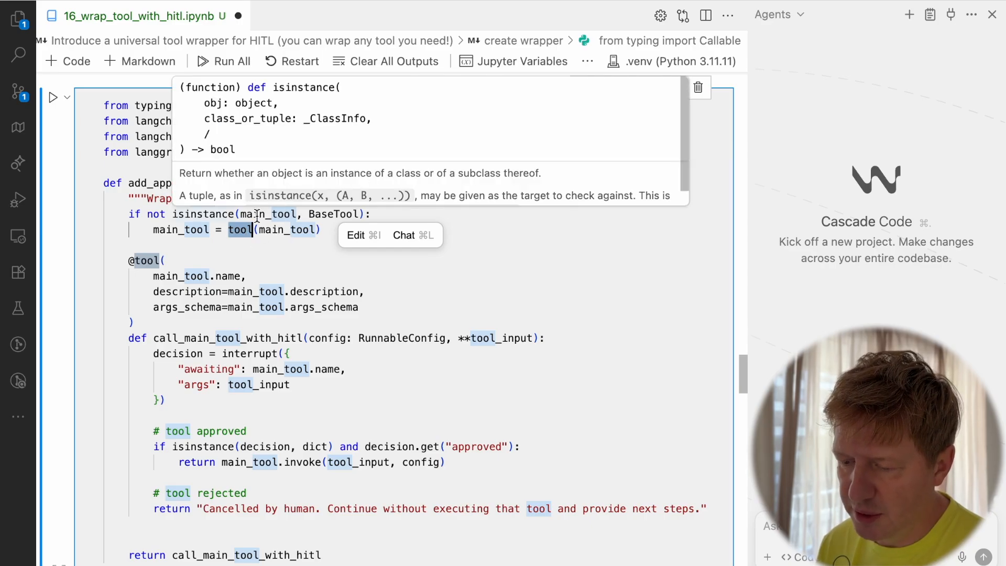
pyautogui.moveTo(240, 230)
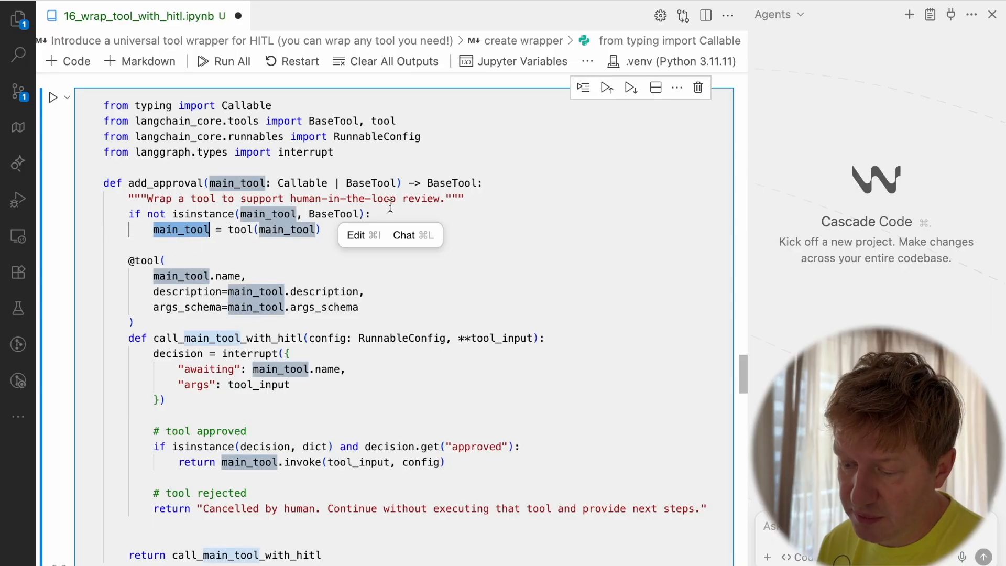
pyautogui.scroll(-3)
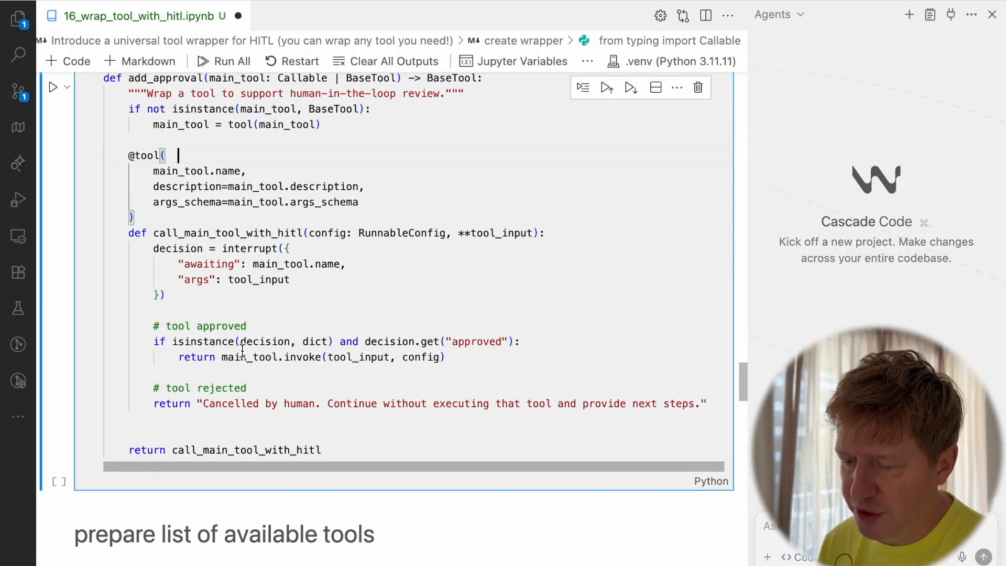
pyautogui.moveTo(267, 326)
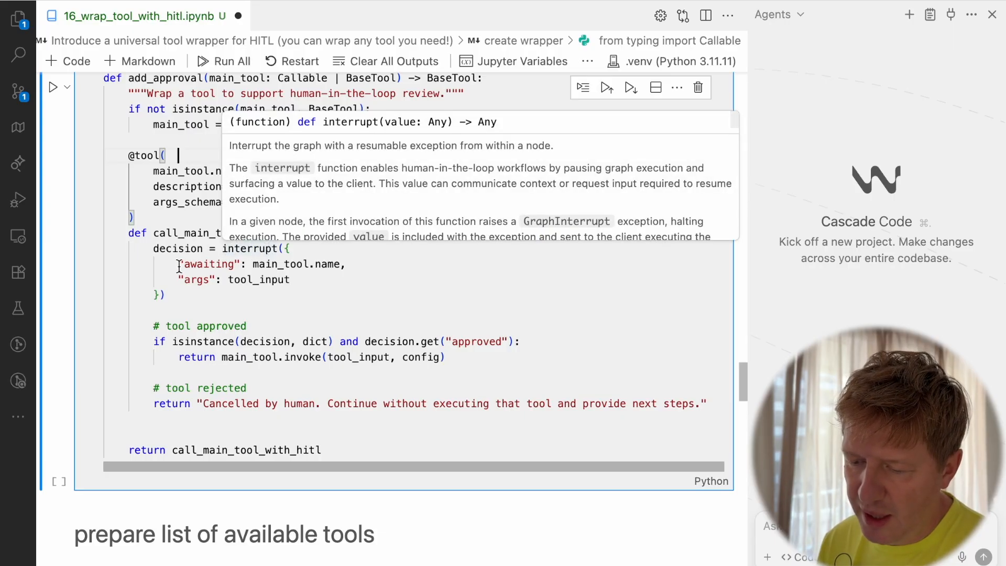
pyautogui.scroll(-3)
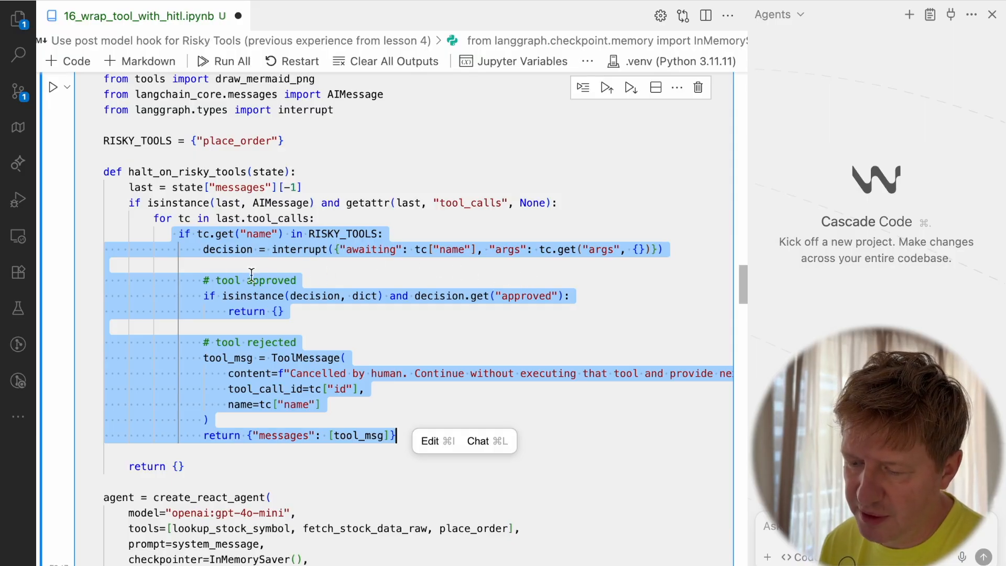
pyautogui.doubleClick(371, 250)
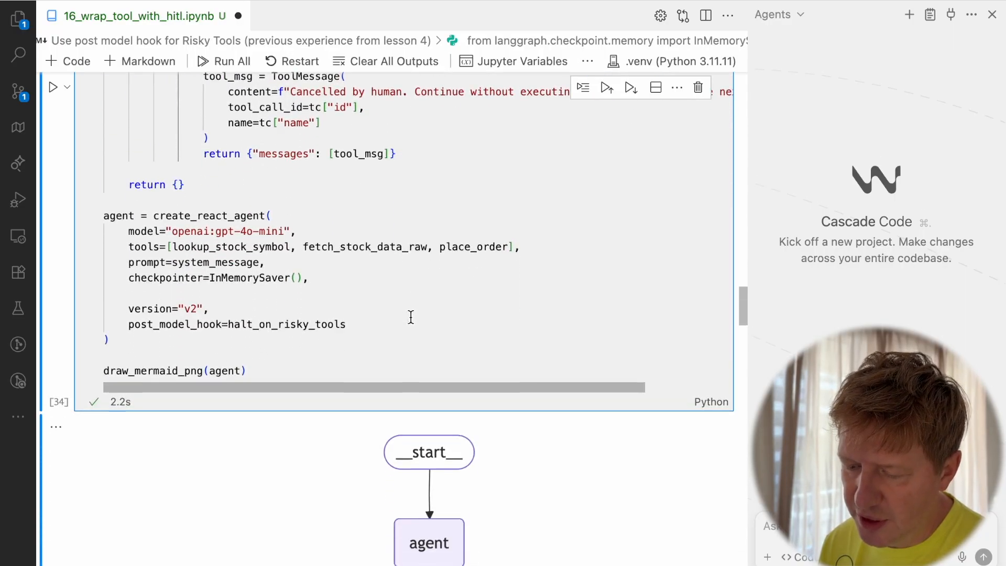
# - Highlight the interrupt call and every use of decision in the add_approval wrapper
pyautogui.scroll(-3)
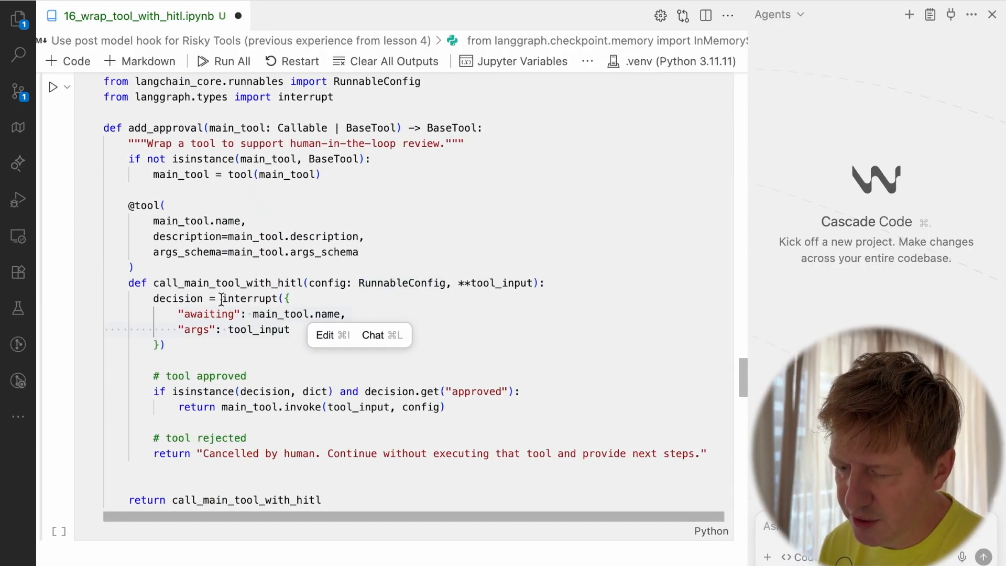
pyautogui.doubleClick(252, 298)
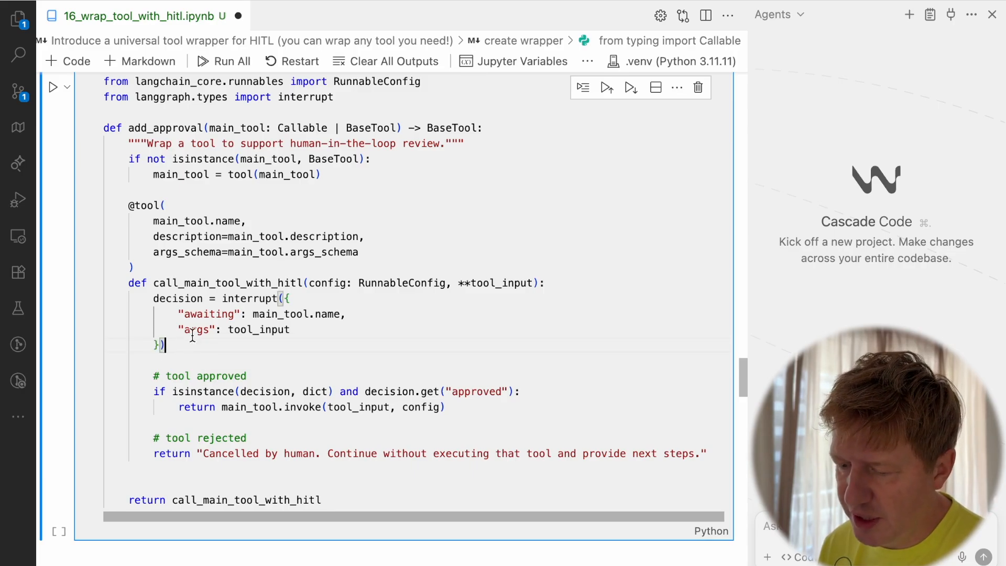
pyautogui.doubleClick(178, 297)
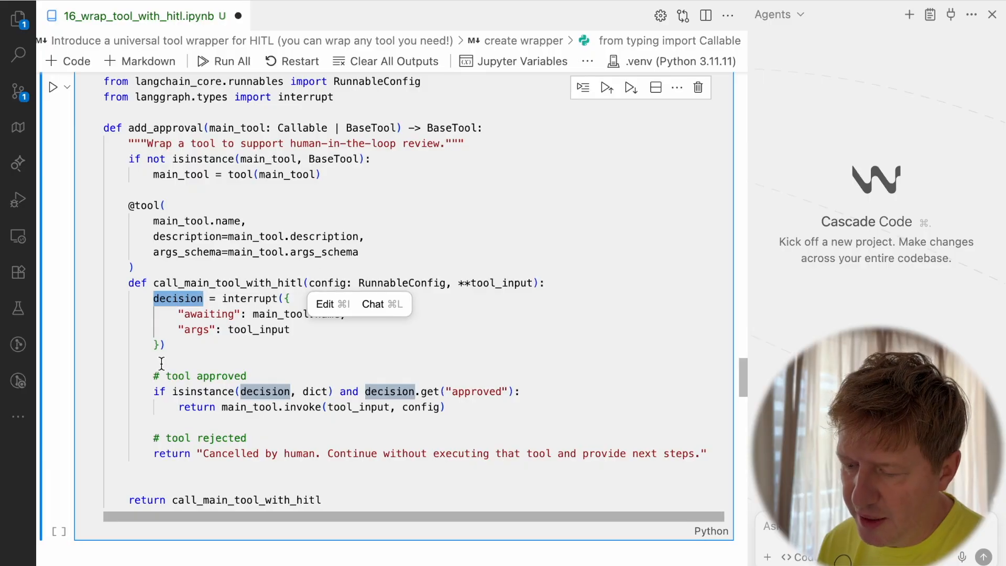
pyautogui.scroll(-3)
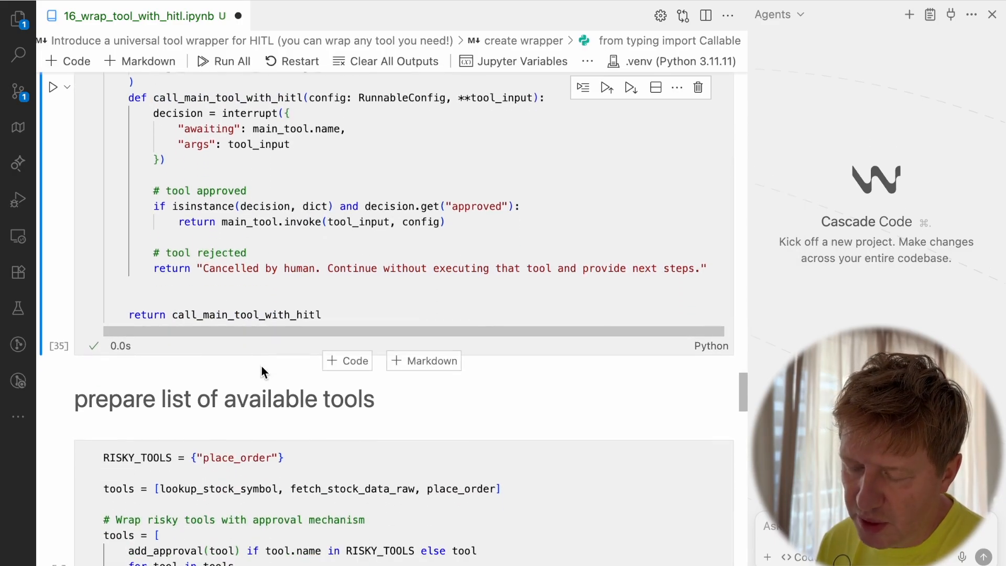
pyautogui.scroll(-3)
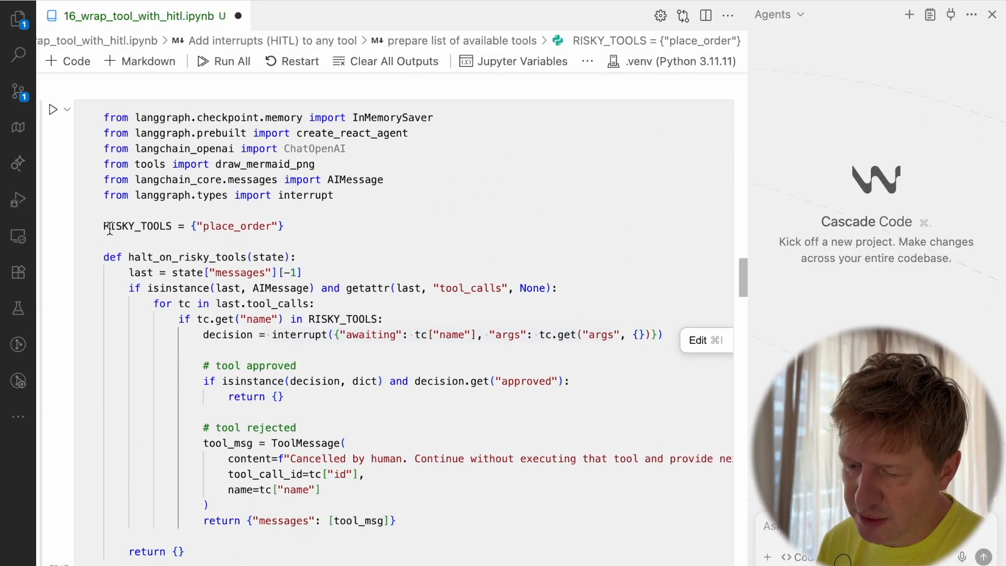
pyautogui.doubleClick(164, 226)
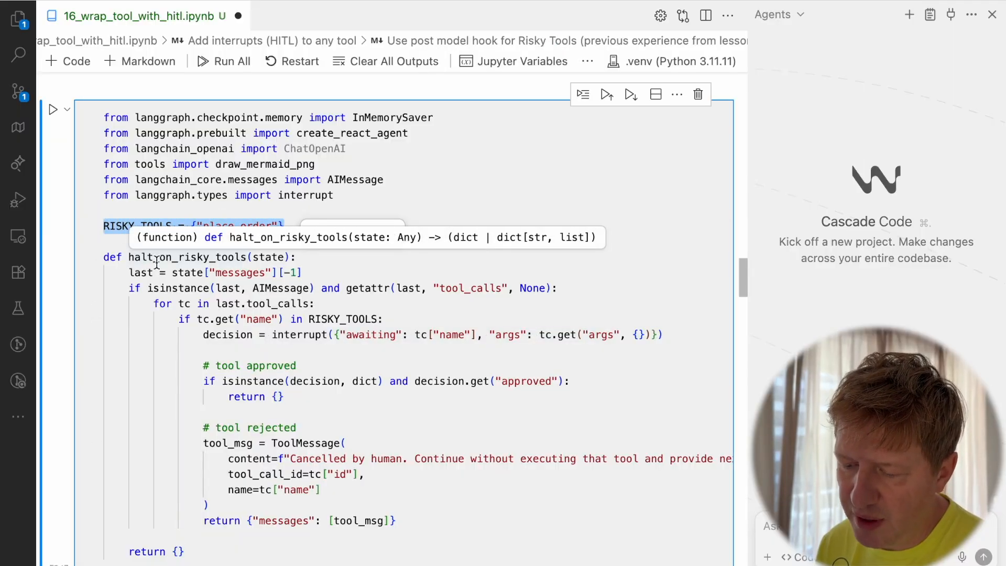
pyautogui.scroll(-3)
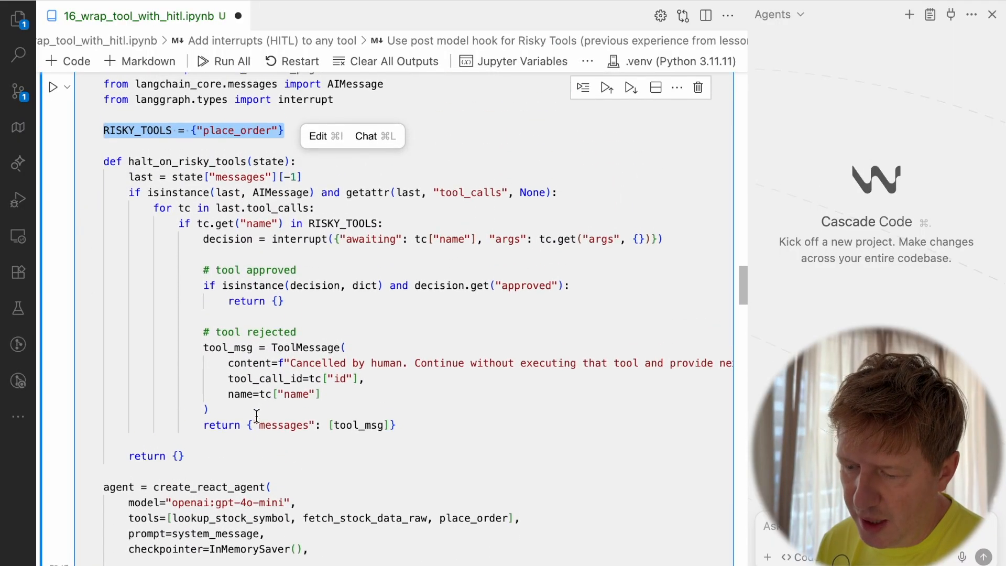
pyautogui.moveTo(292, 230)
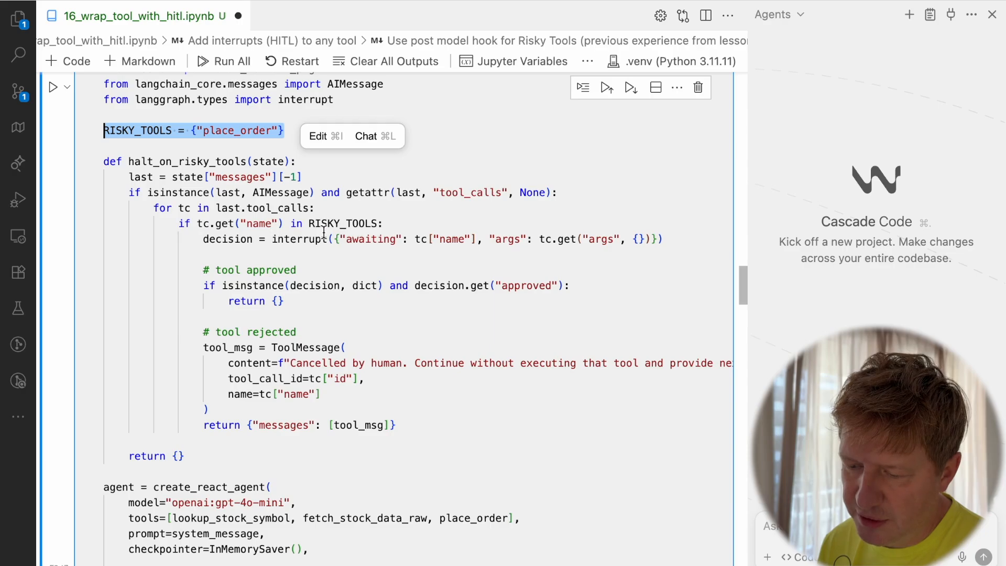
pyautogui.scroll(-3)
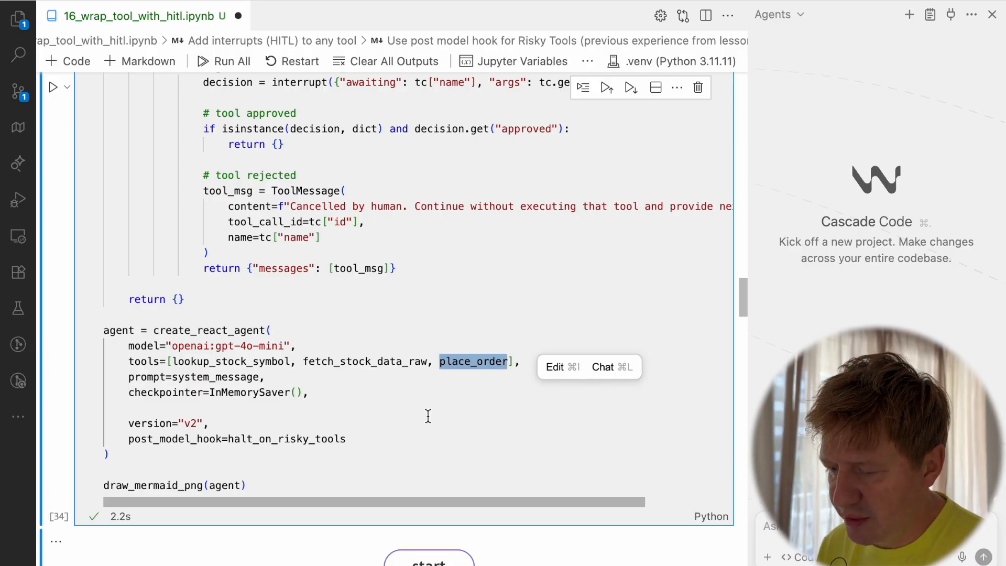
pyautogui.moveTo(430, 415)
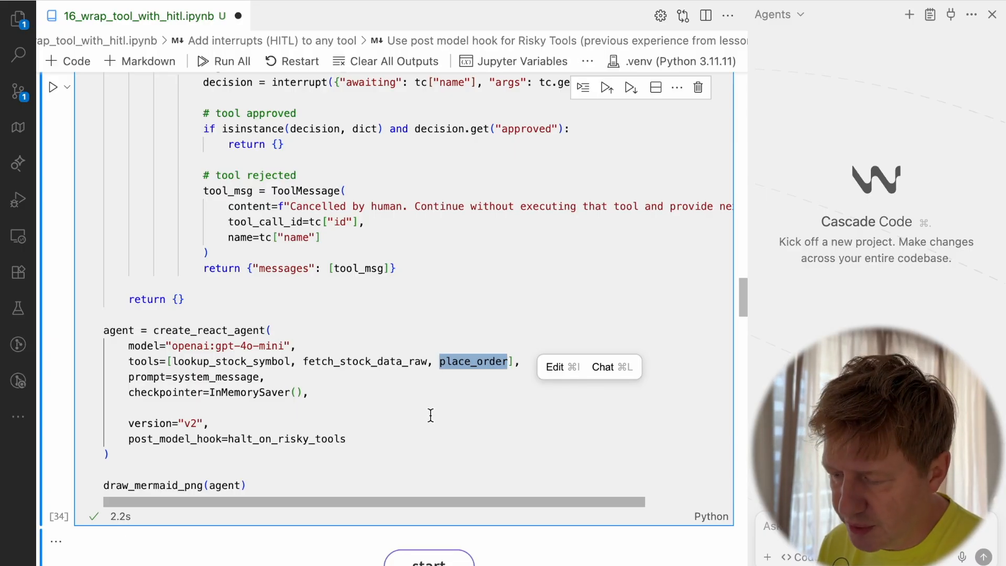
# - Highlight the add_approval call wrapping place_order and the tools uses in the tools-list cell
pyautogui.scroll(-3)
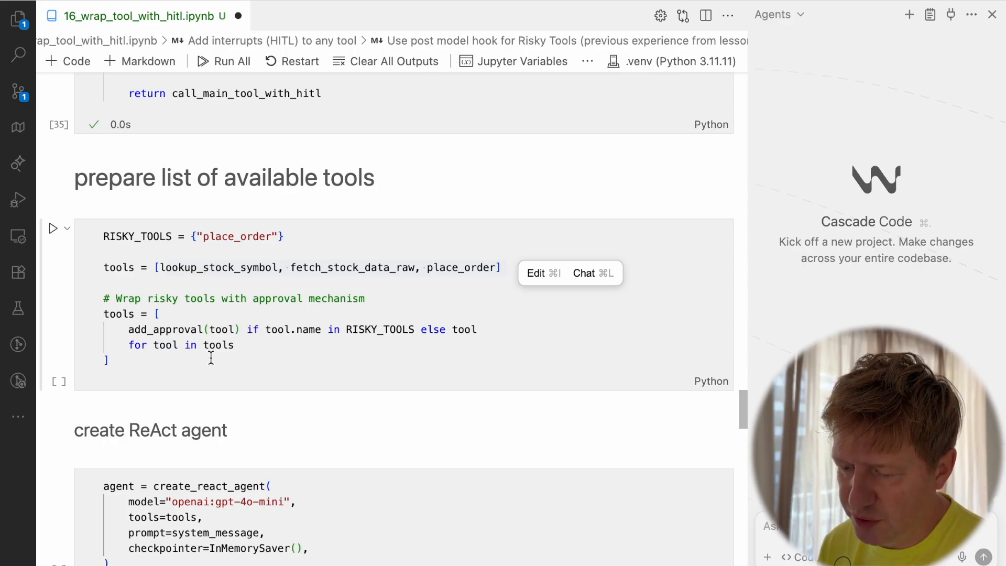
pyautogui.moveTo(157, 329)
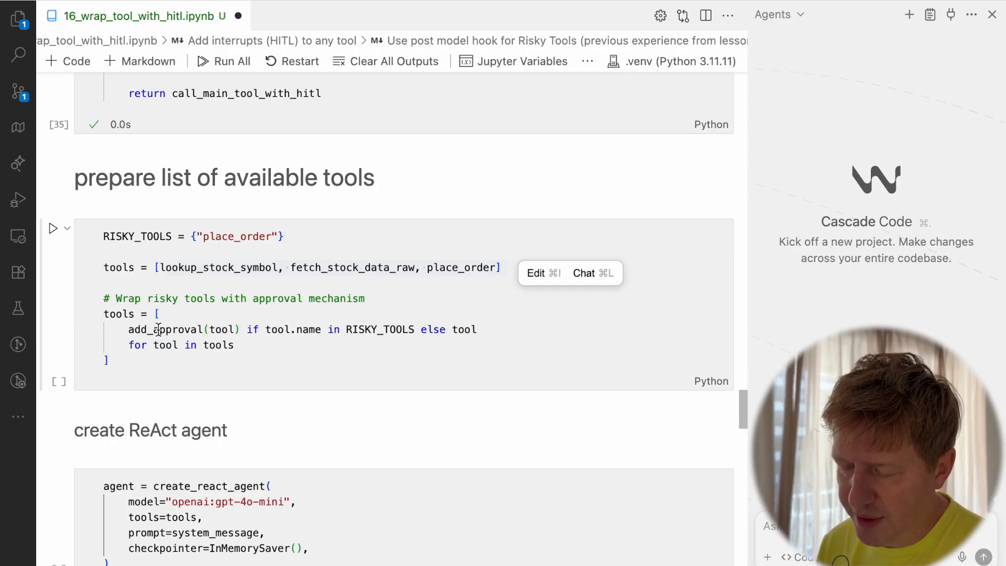
pyautogui.doubleClick(167, 329)
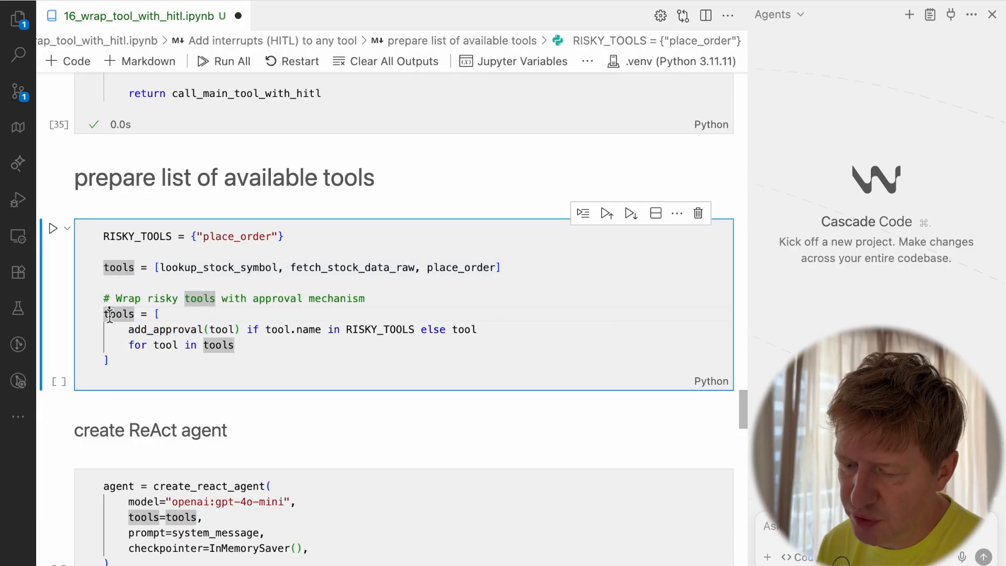
pyautogui.doubleClick(118, 314)
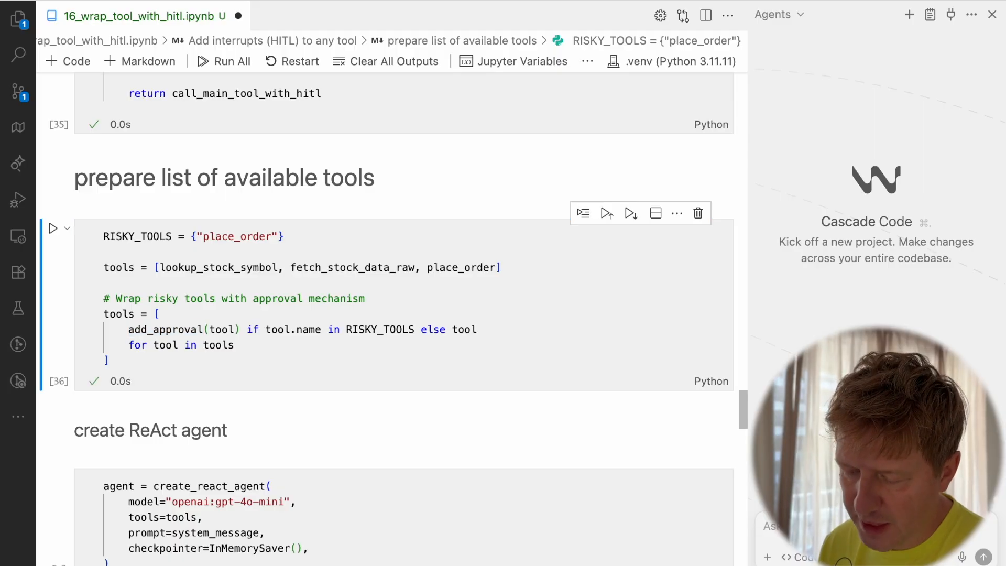
pyautogui.scroll(-3)
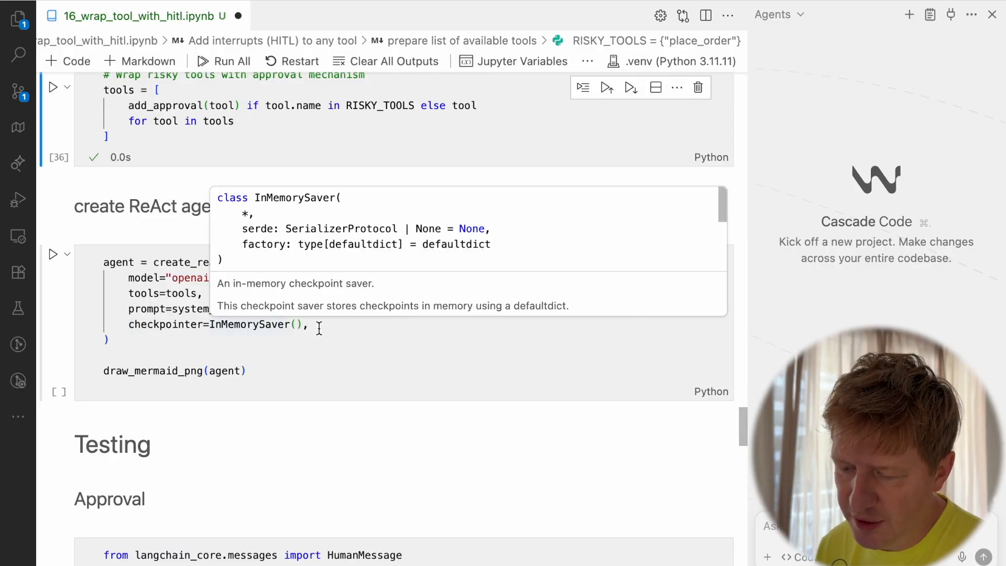
pyautogui.click(383, 309)
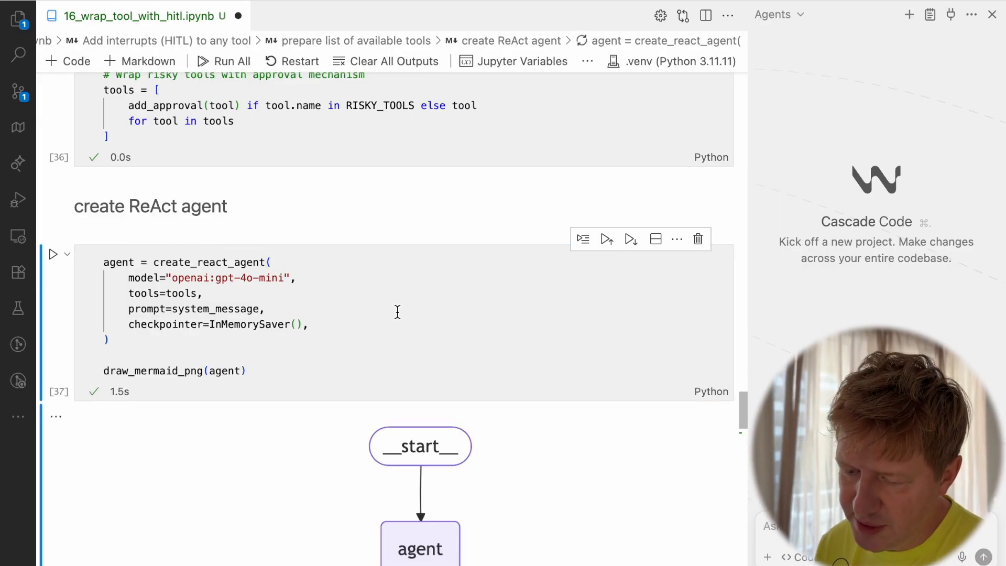
pyautogui.scroll(-3)
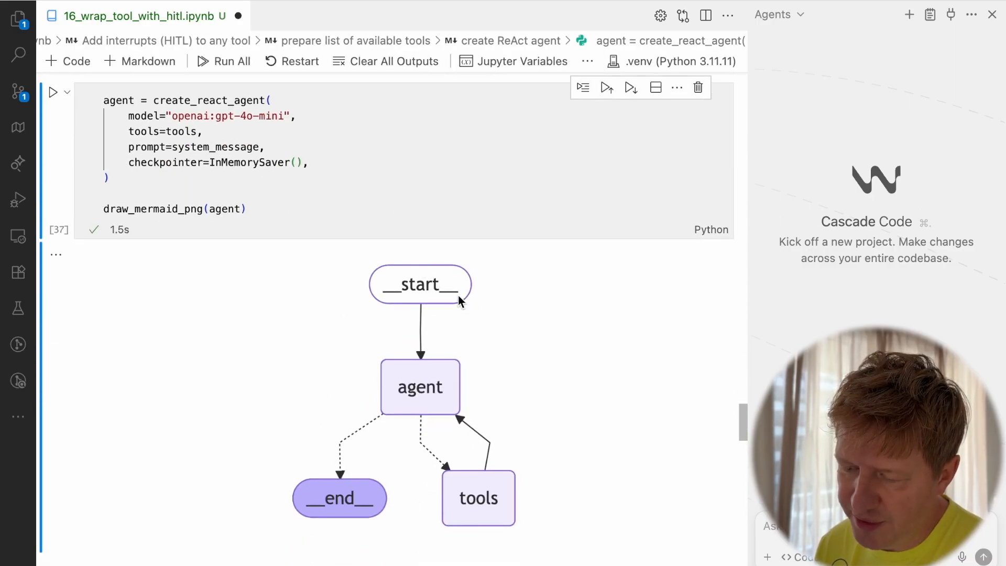
pyautogui.moveTo(500, 401)
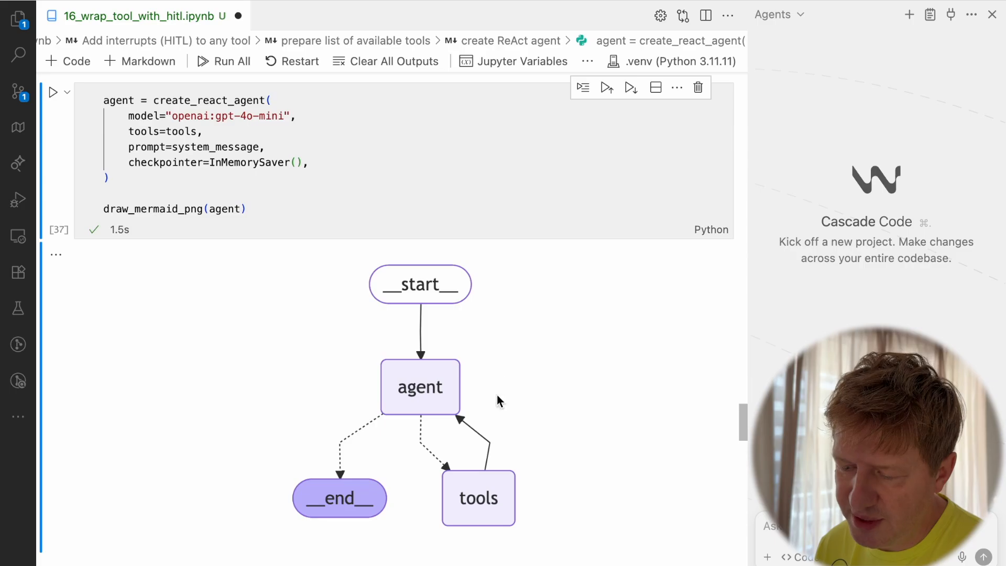
pyautogui.moveTo(440, 493)
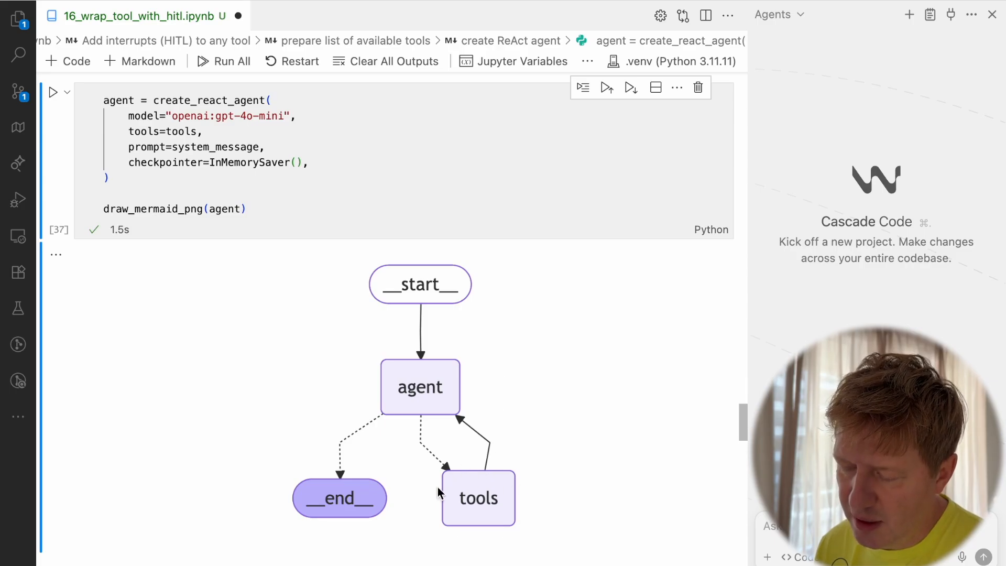
pyautogui.moveTo(506, 492)
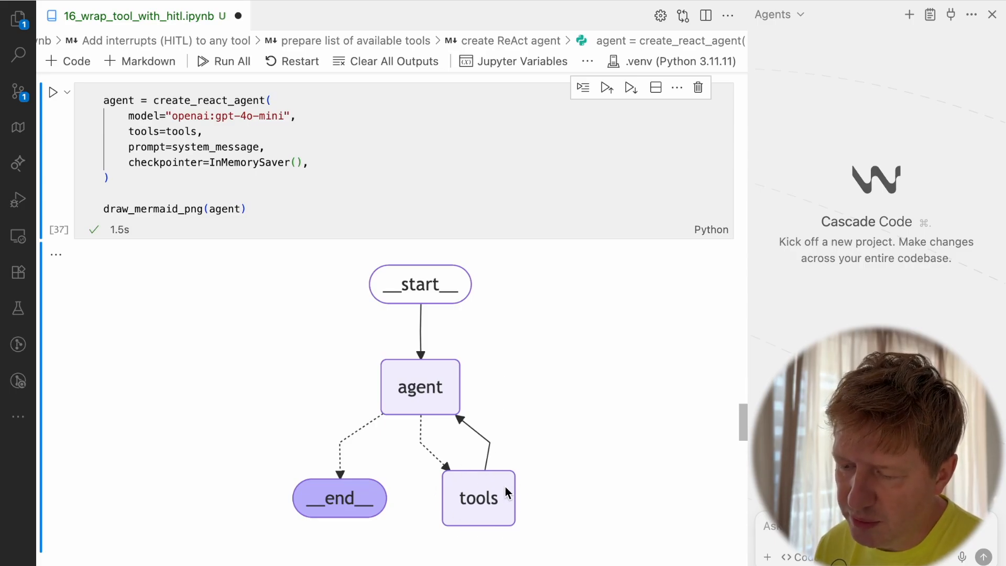
pyautogui.scroll(-3)
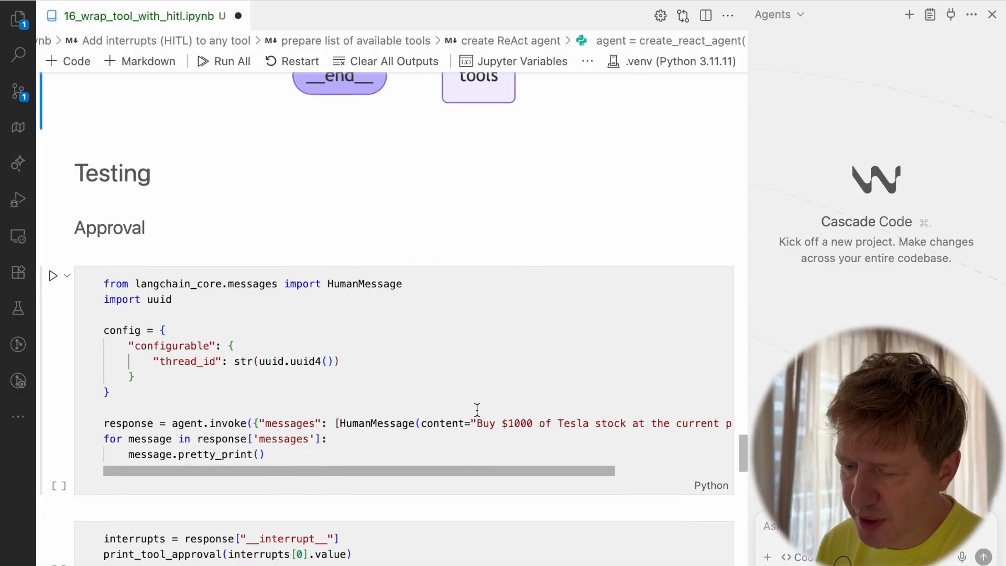
# - Run the Approval cell and select the place_order call buying 2 TSLA shares at 424.86
pyautogui.scroll(-3)
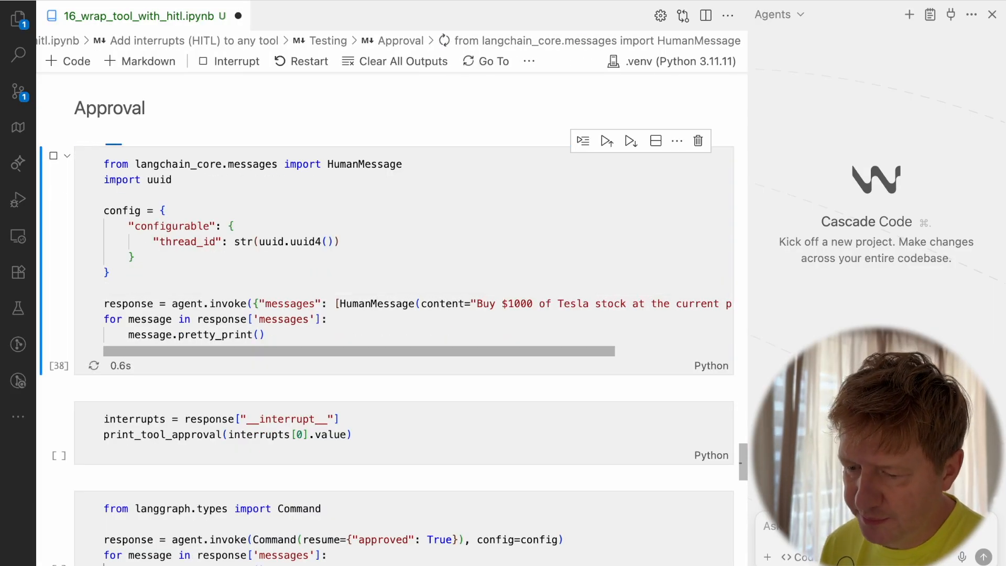
pyautogui.click(606, 141)
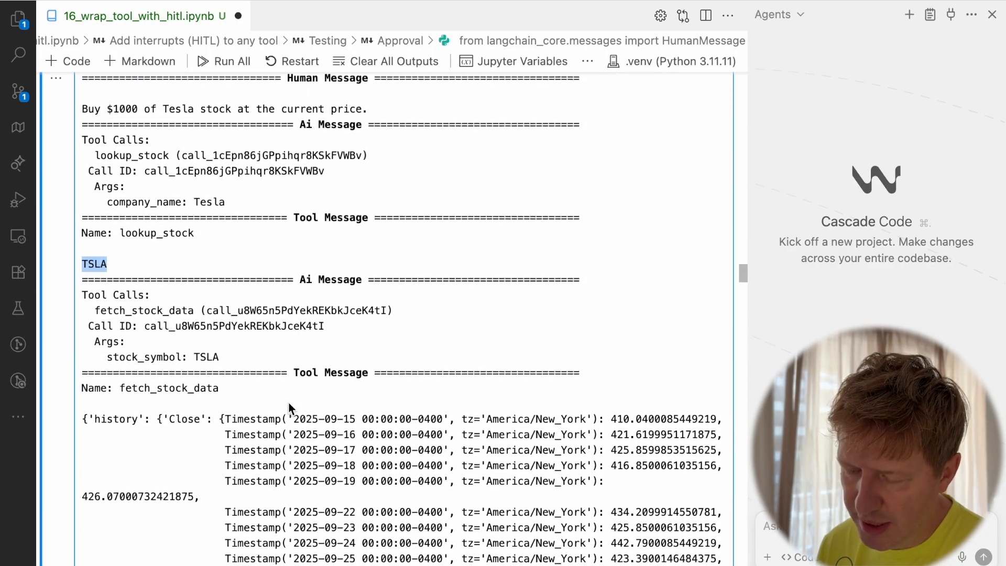
pyautogui.scroll(-3)
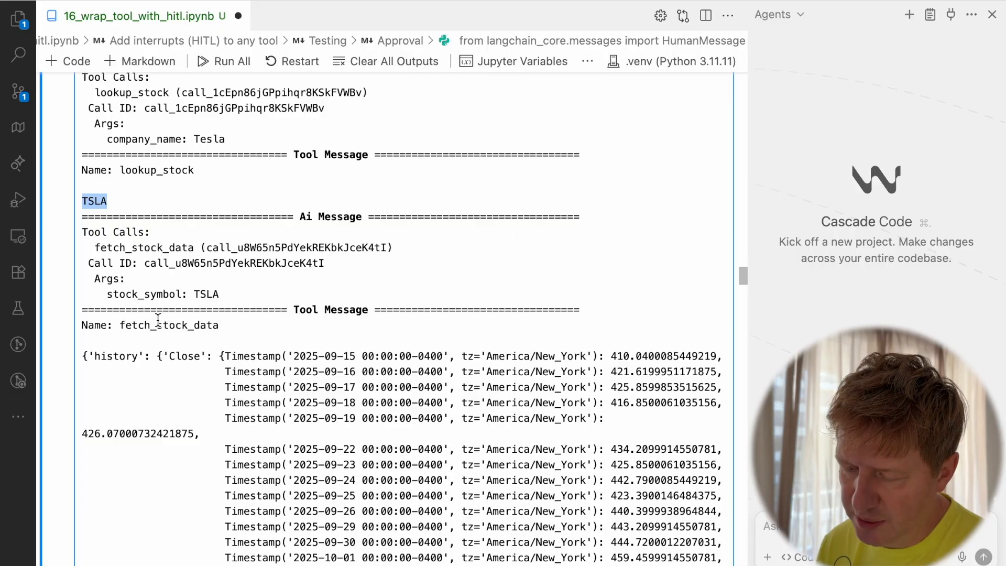
pyautogui.scroll(-3)
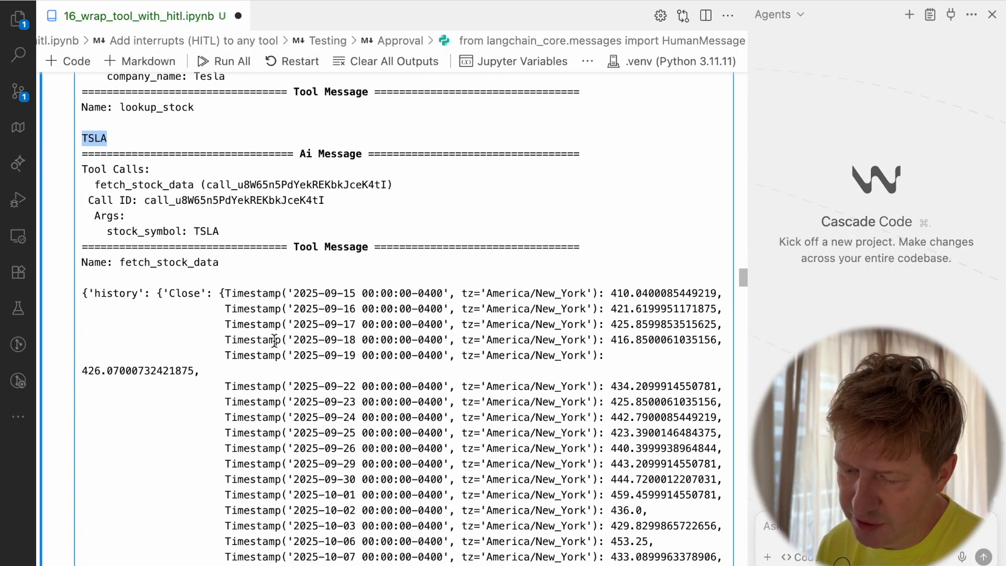
pyautogui.scroll(-3)
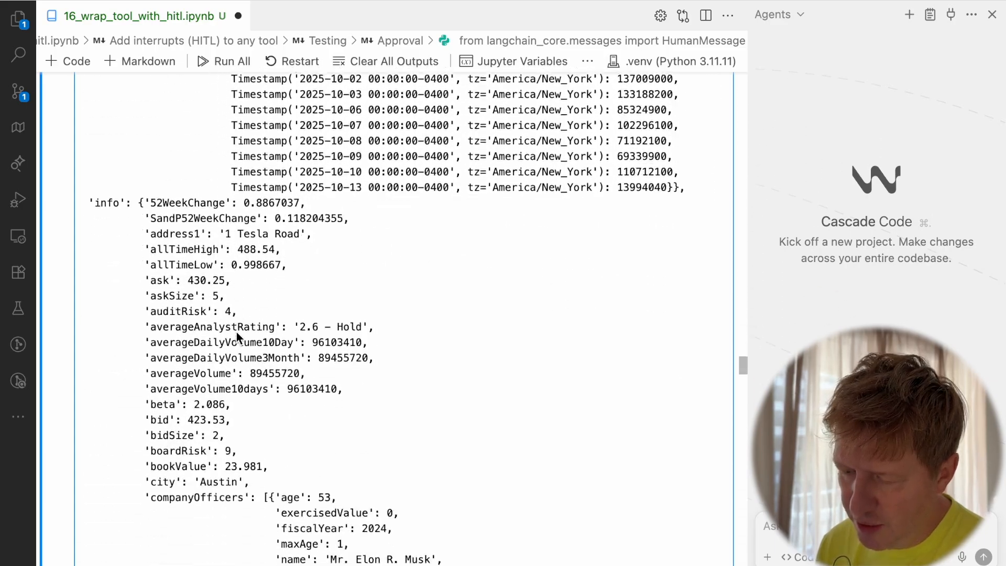
pyautogui.scroll(-3)
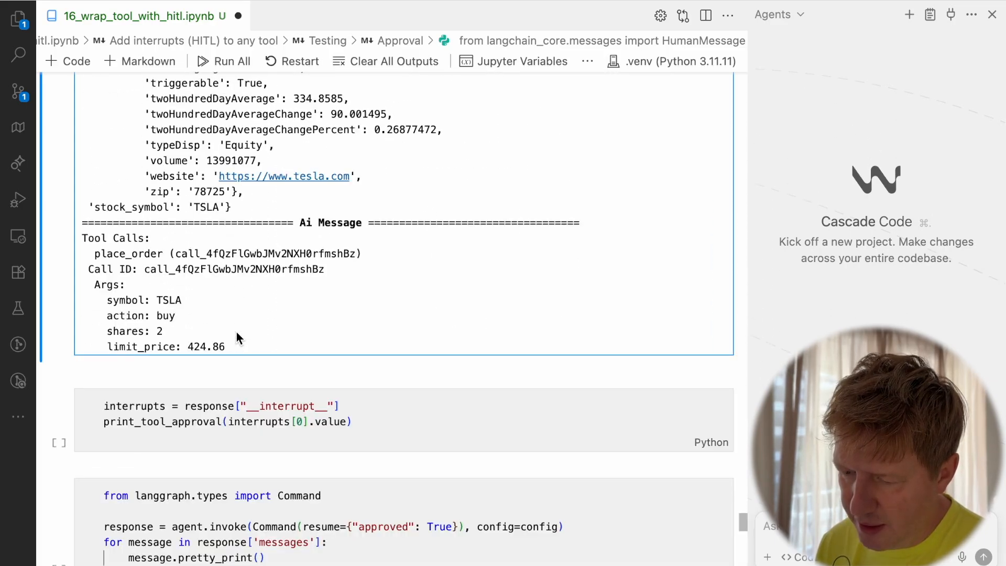
pyautogui.scroll(-3)
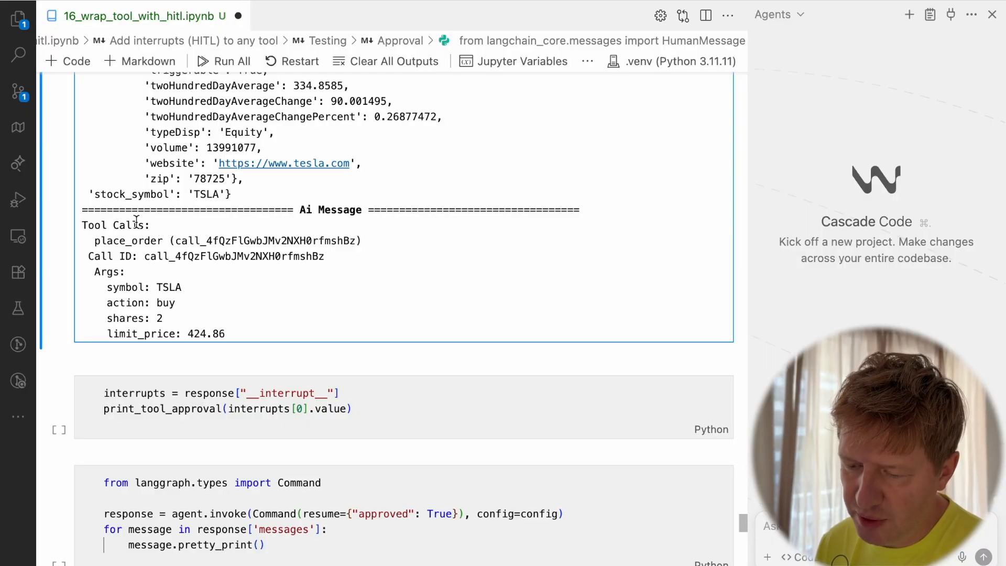
pyautogui.moveTo(135, 223); pyautogui.dragTo(232, 334)
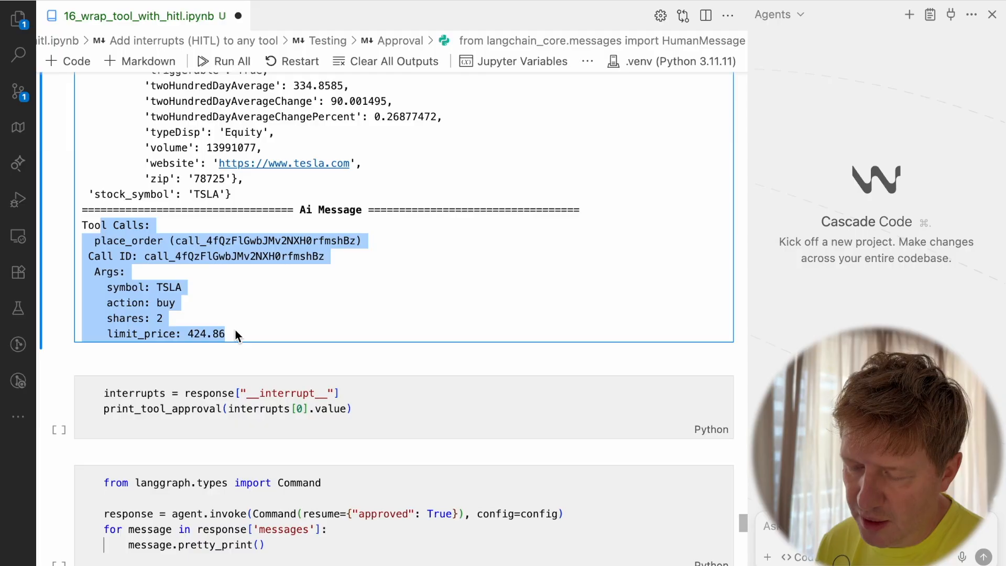
pyautogui.moveTo(269, 317)
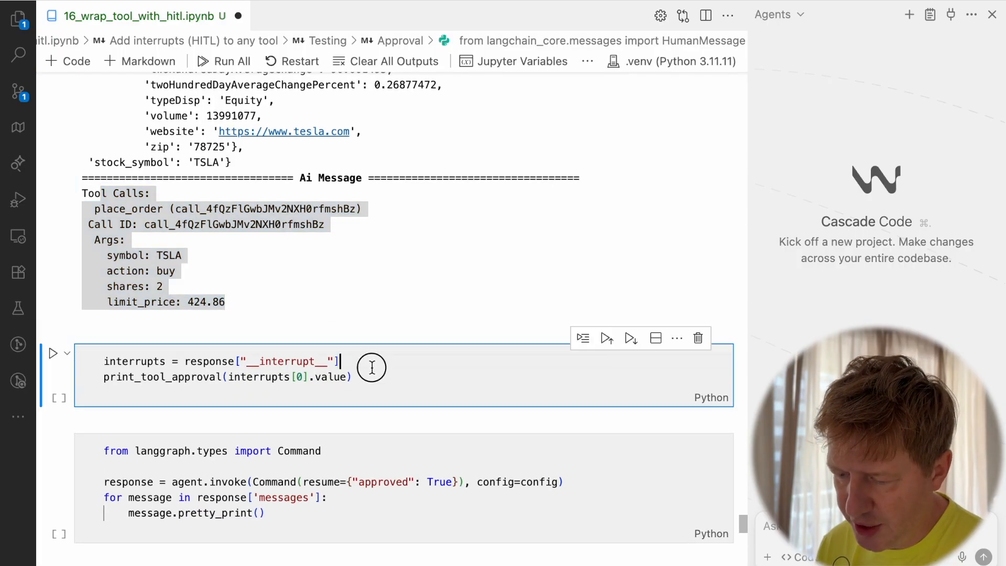
# - Print the pending tool approval and highlight the __interrupt__ key in the code
pyautogui.click(607, 338)
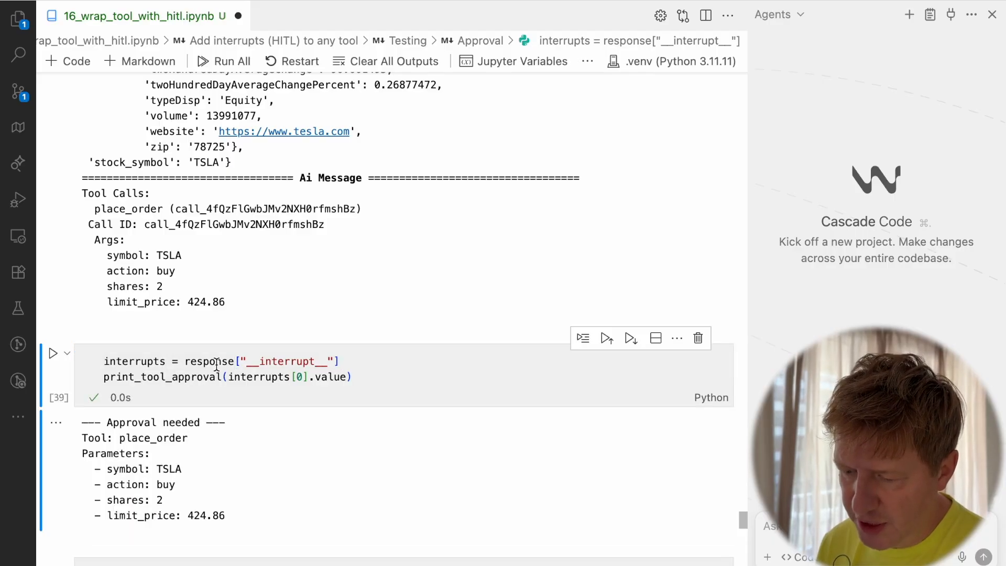
pyautogui.doubleClick(287, 361)
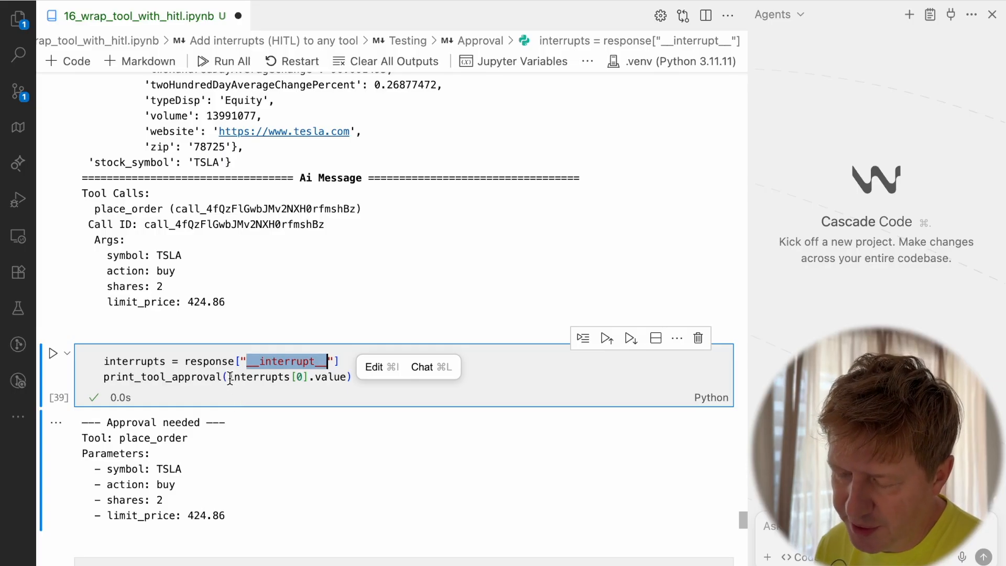
pyautogui.scroll(-3)
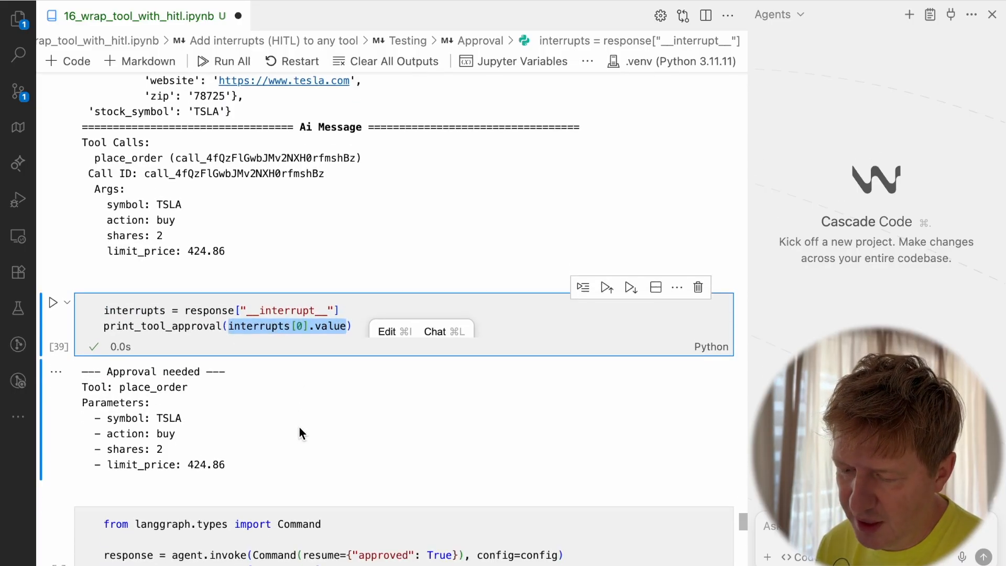
pyautogui.scroll(-3)
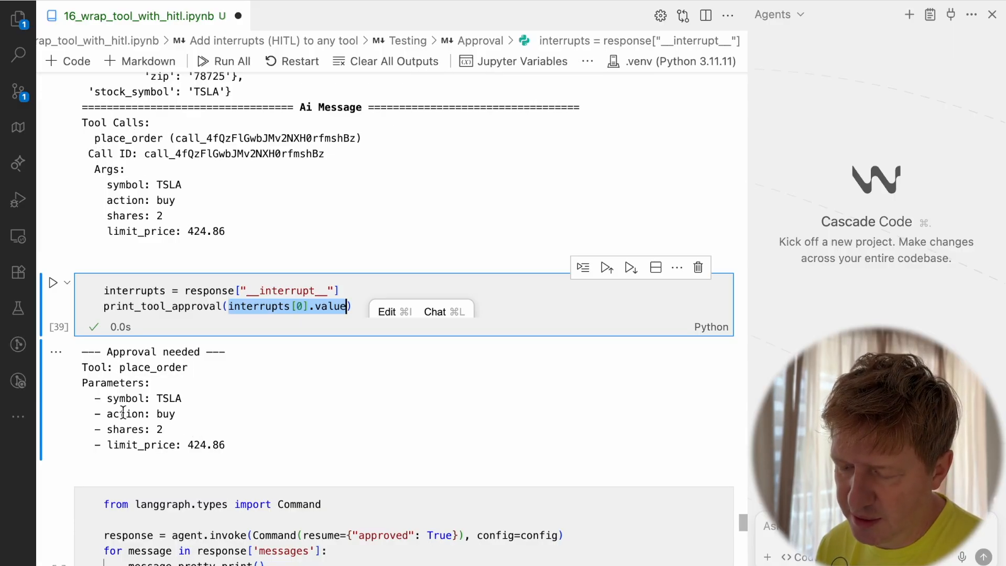
pyautogui.moveTo(261, 448)
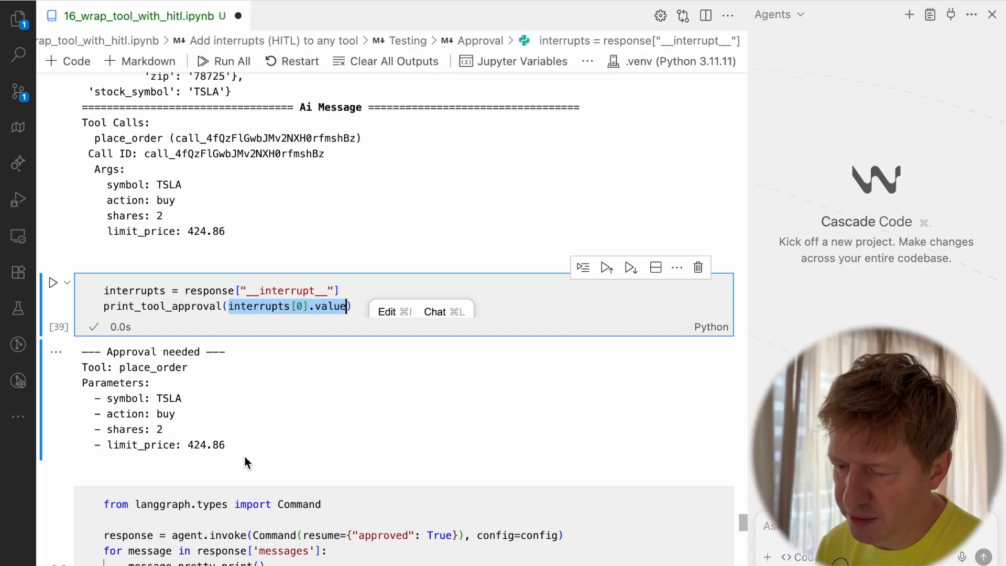
# - Review the approved place_order result: 2 TSLA shares filled for $849.72
pyautogui.scroll(-3)
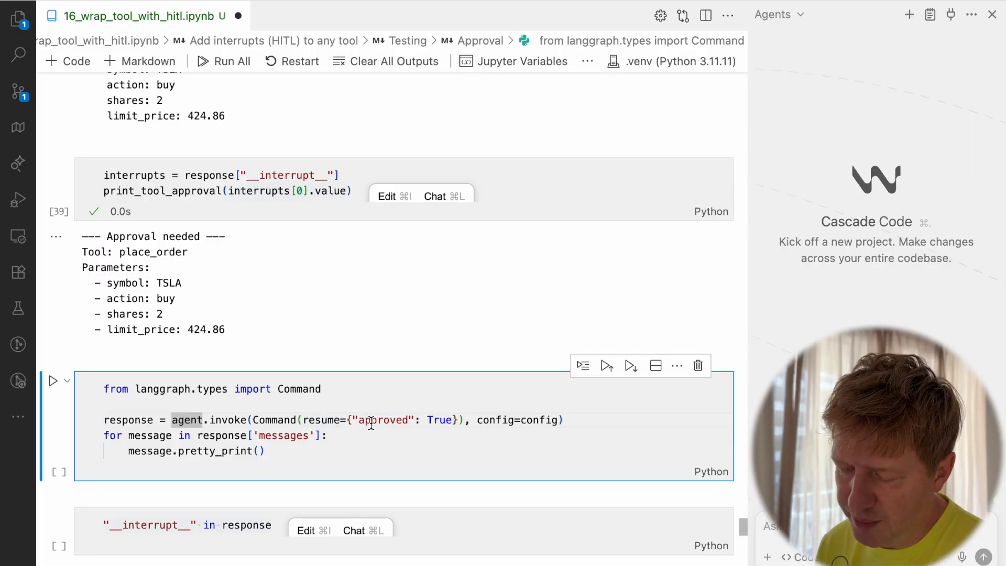
pyautogui.moveTo(464, 420)
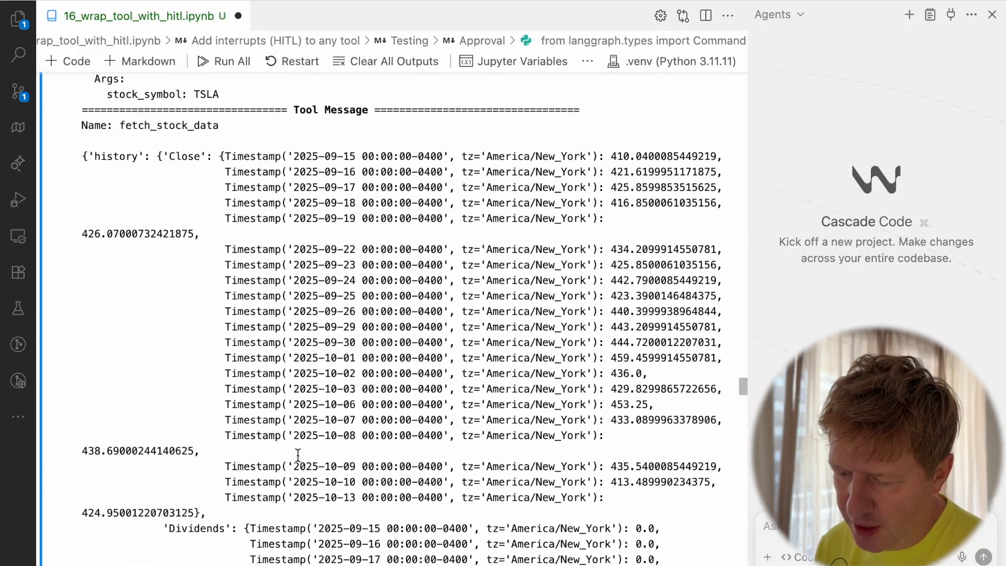
pyautogui.scroll(-3)
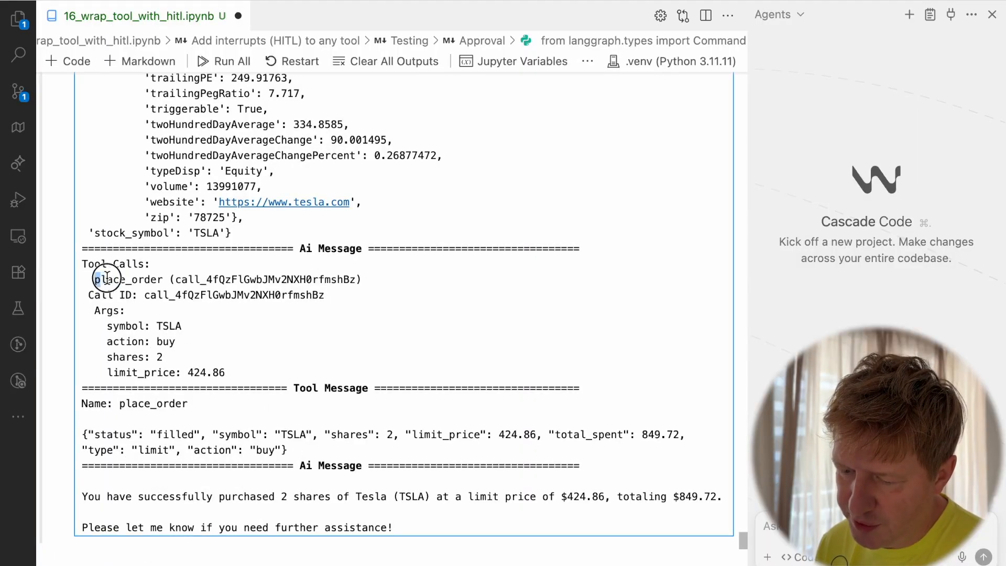
pyautogui.doubleClick(127, 279)
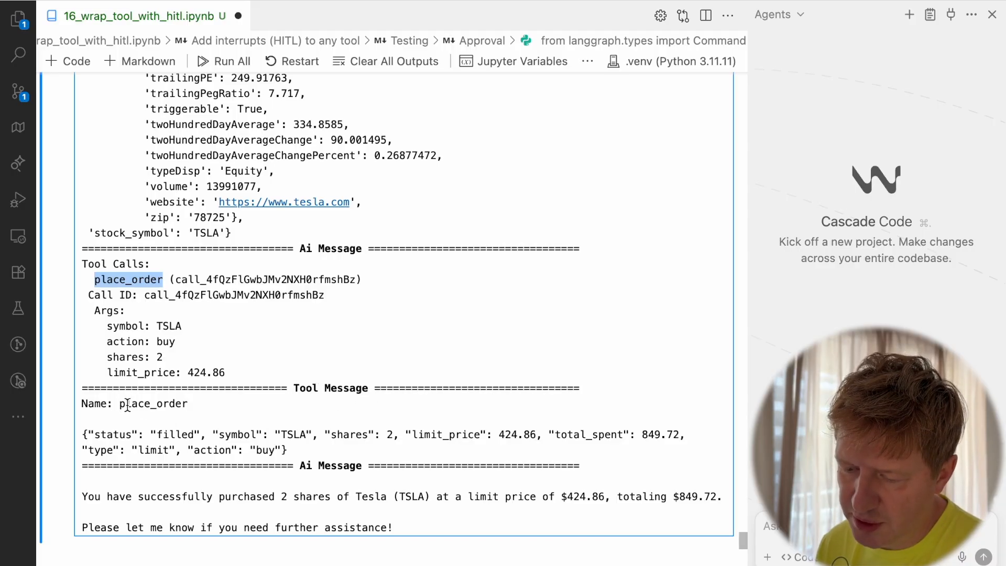
pyautogui.doubleClick(177, 435)
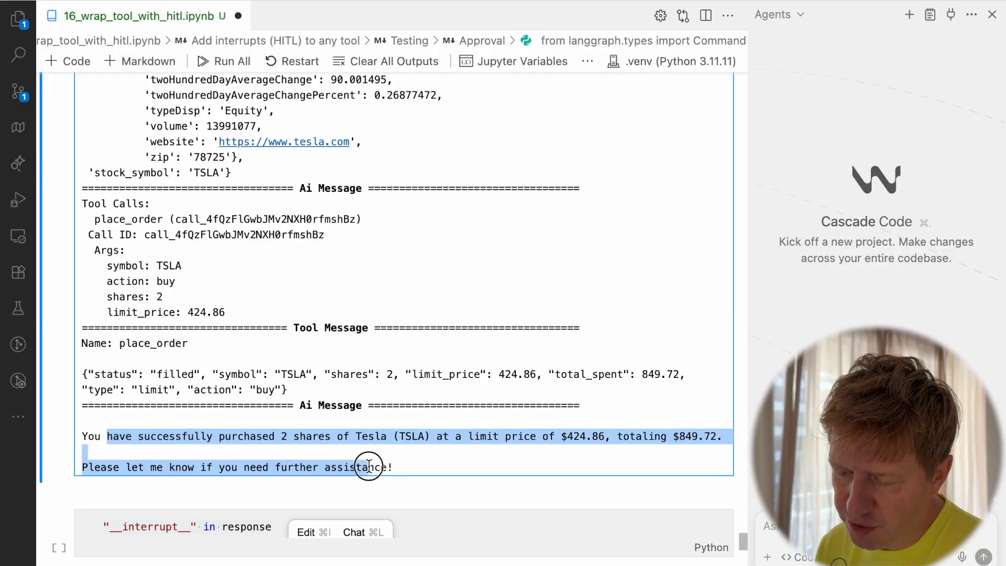
pyautogui.scroll(-3)
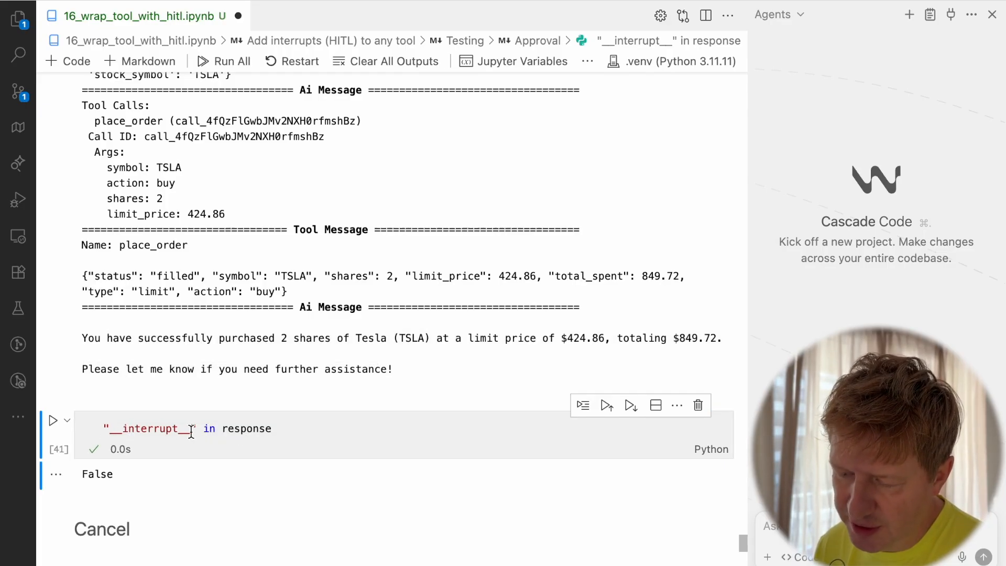
pyautogui.moveTo(230, 263)
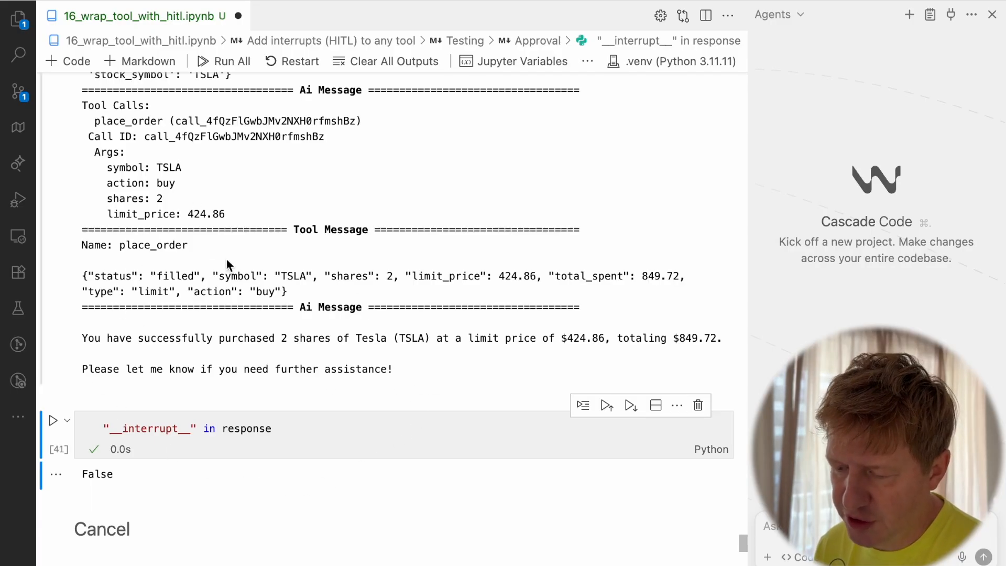
# - Scroll to the Cancel section's invoke cell and select text in it
pyautogui.scroll(-3)
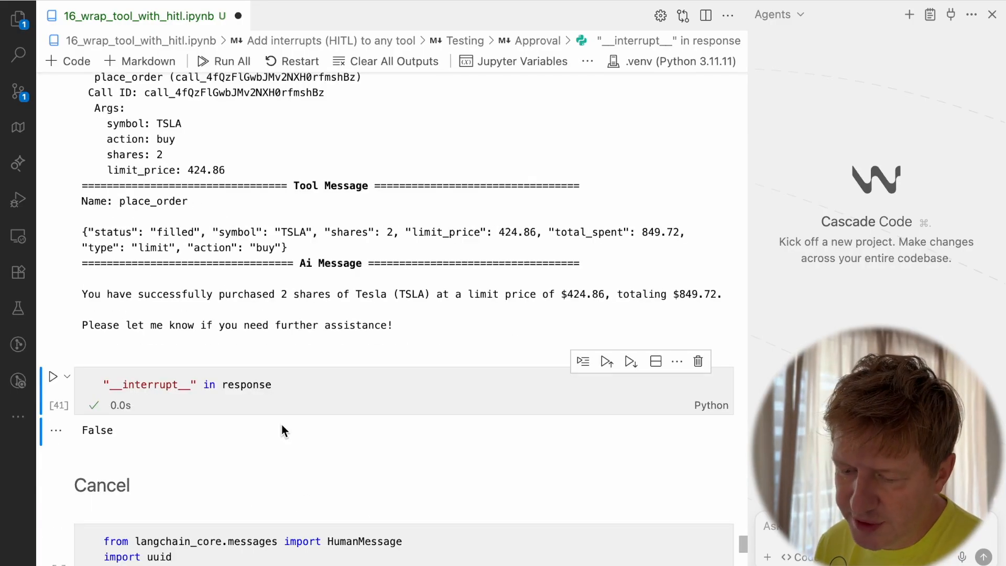
pyautogui.scroll(-3)
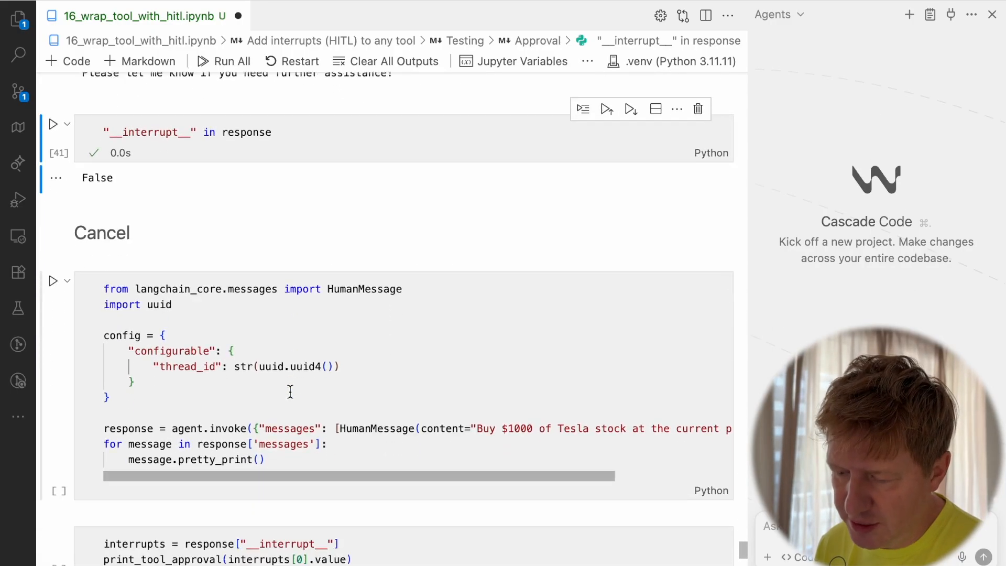
pyautogui.scroll(-3)
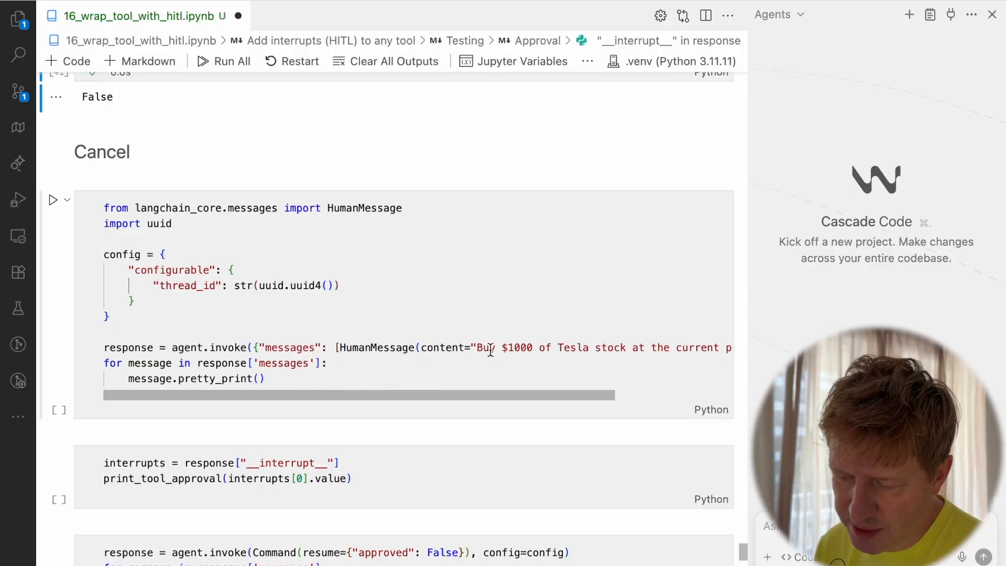
pyautogui.moveTo(217, 285)
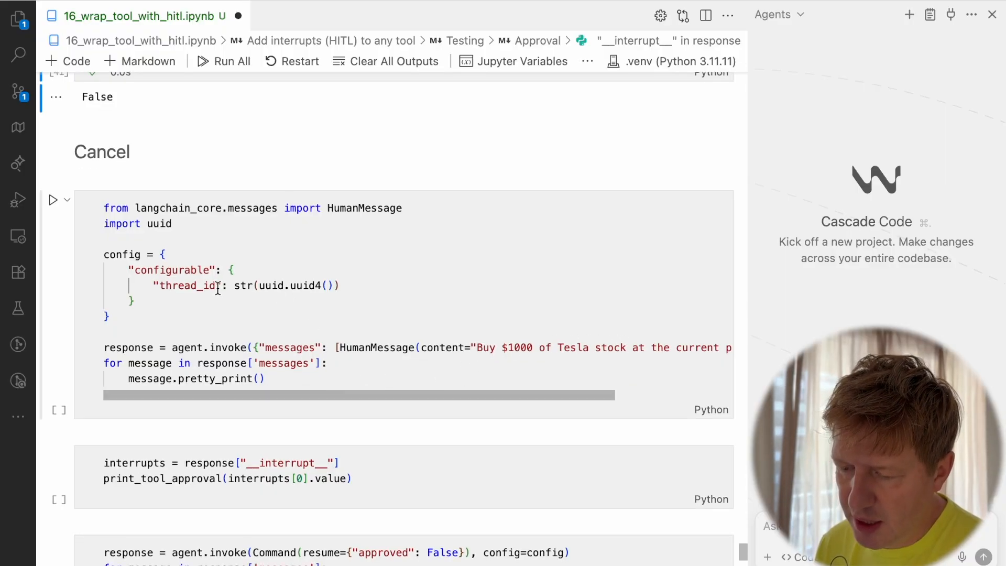
pyautogui.doubleClick(283, 286)
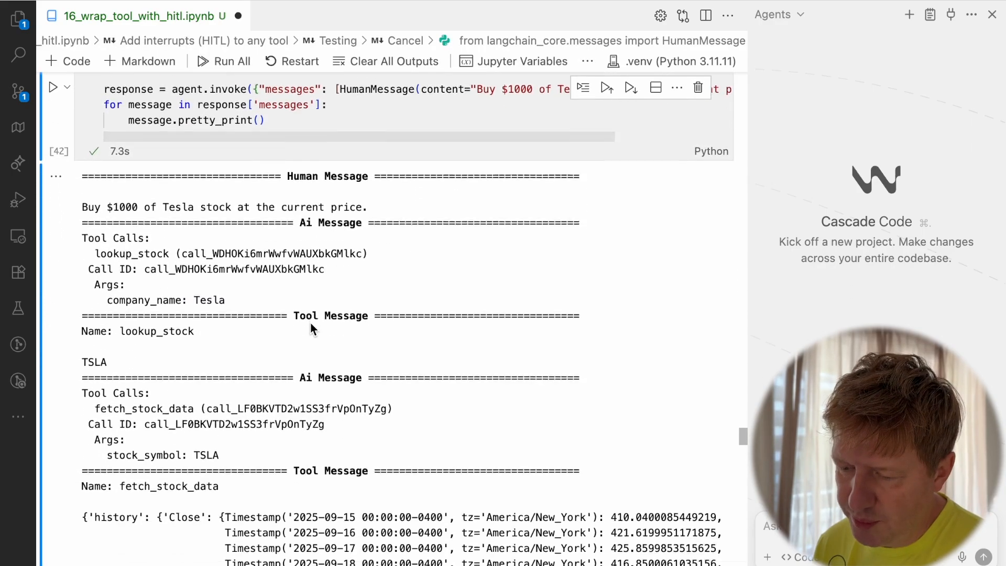
pyautogui.scroll(-3)
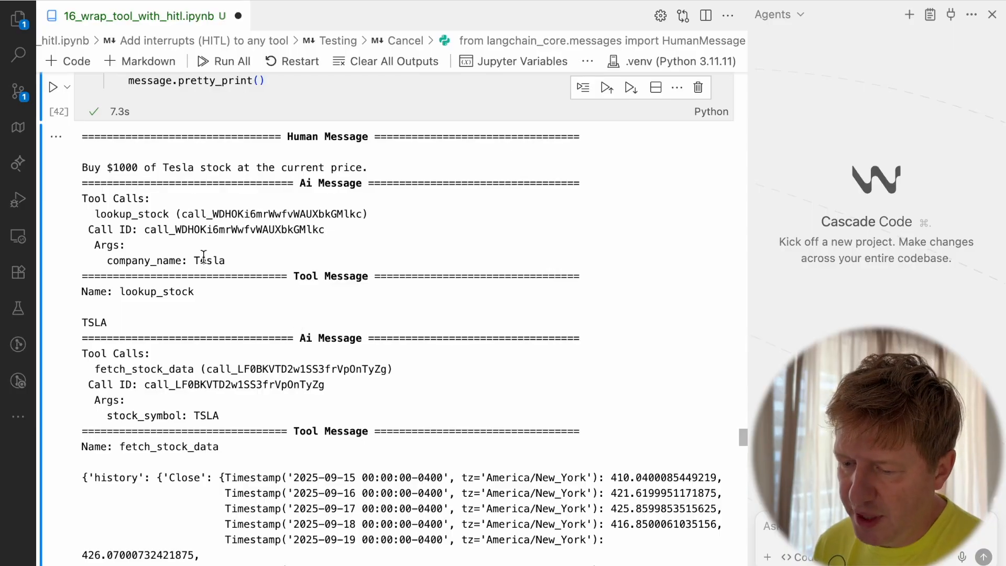
pyautogui.moveTo(111, 291)
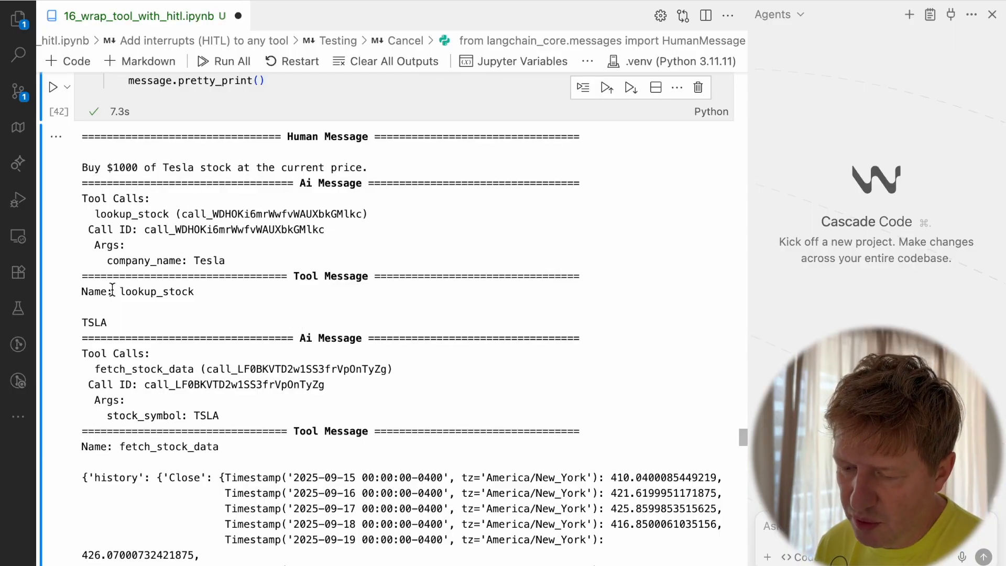
# - Scroll through the output to the place_order request for 2 TSLA at 423.7799
pyautogui.scroll(-3)
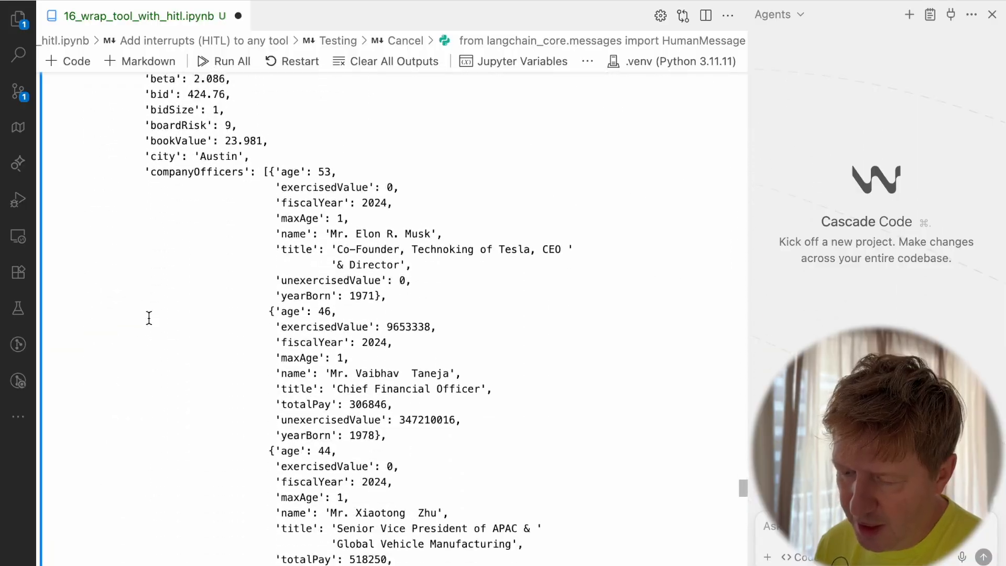
pyautogui.scroll(-3)
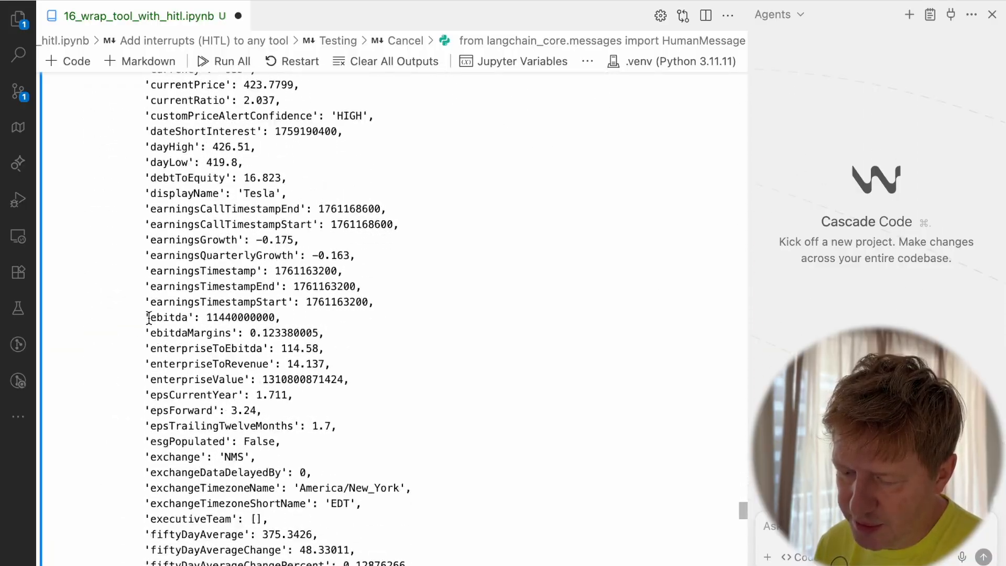
pyautogui.scroll(-3)
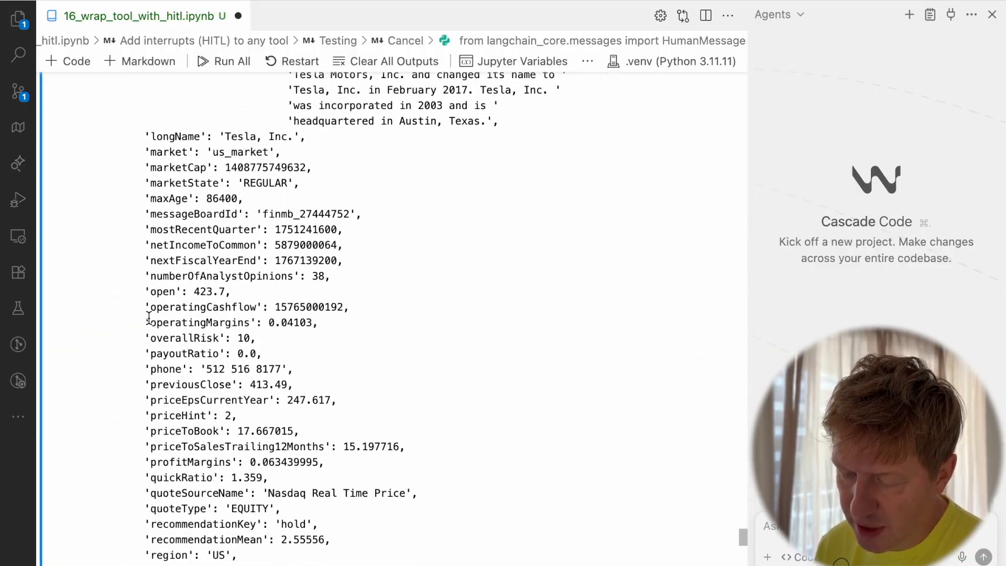
pyautogui.scroll(-3)
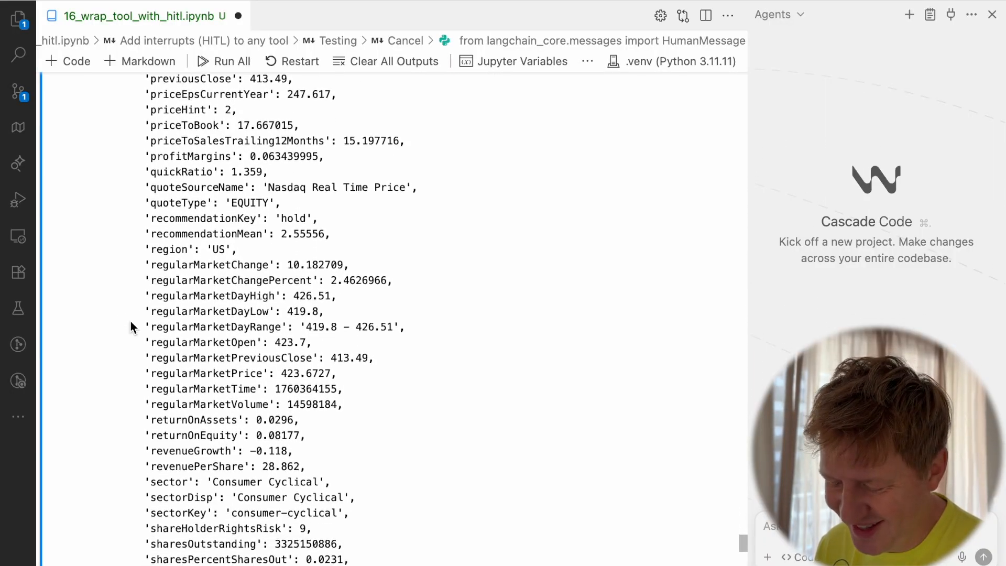
pyautogui.scroll(-3)
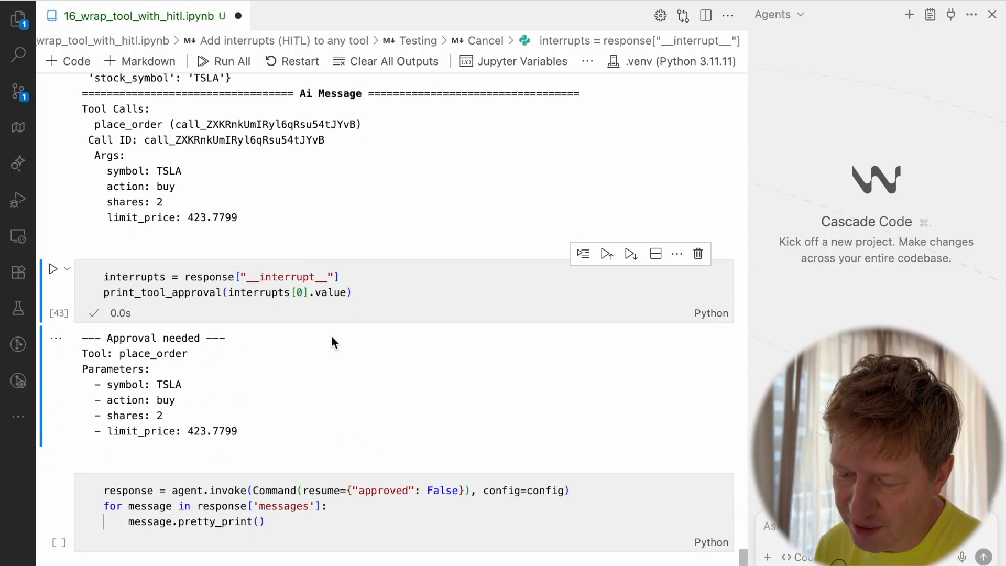
pyautogui.scroll(-3)
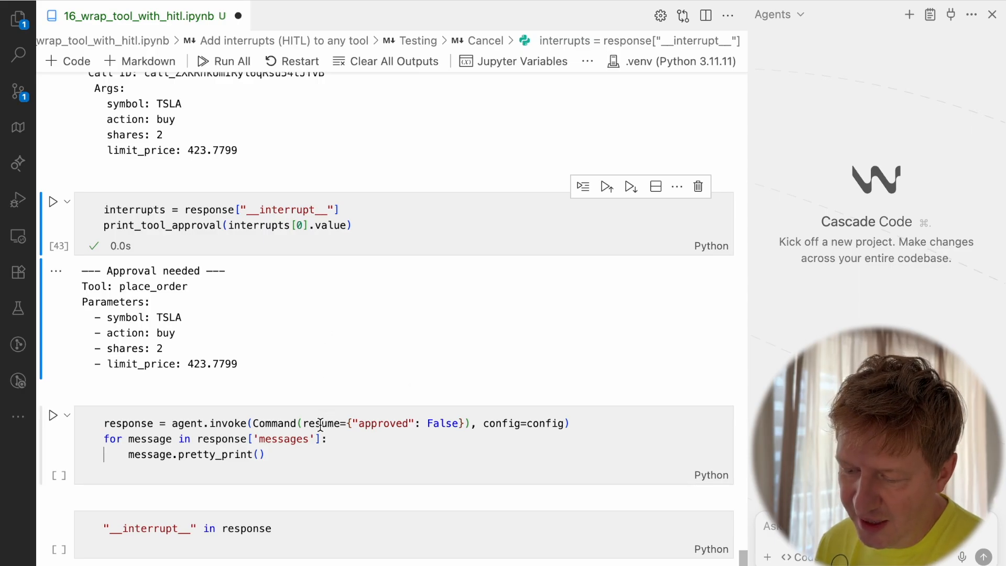
pyautogui.scroll(-3)
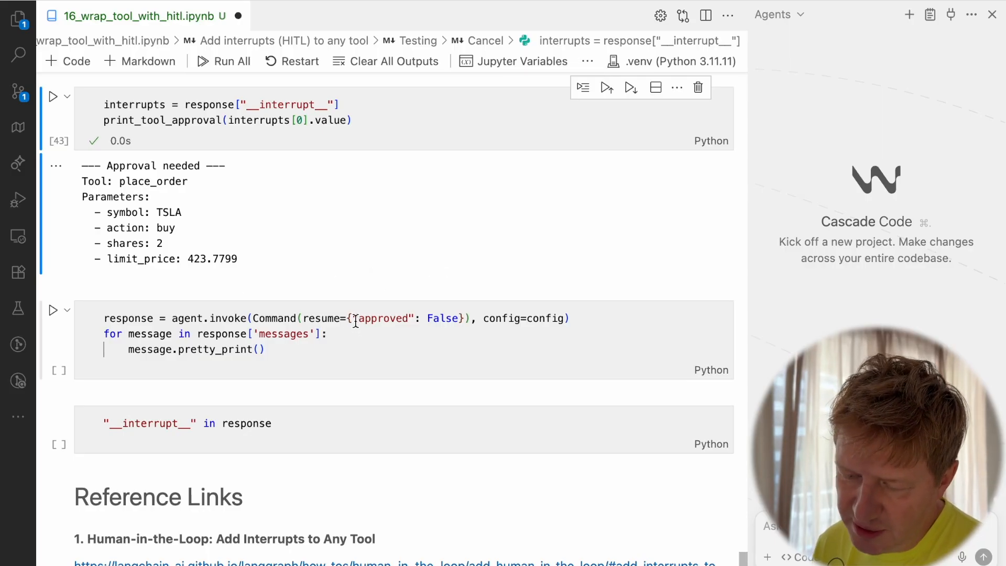
# - Resume with approved False and review the 'Cancelled by human' Tool Message output
pyautogui.click(324, 318)
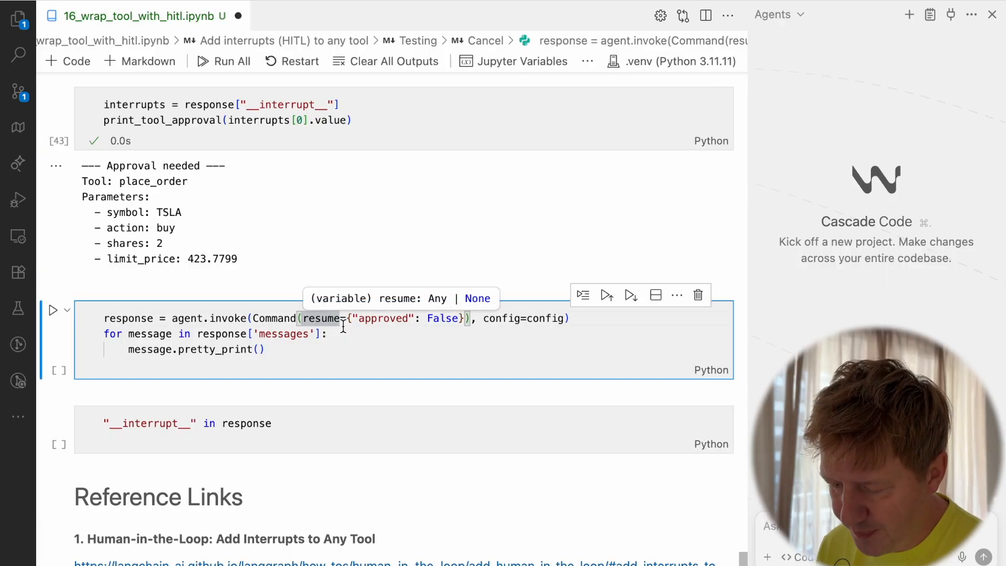
pyautogui.click(52, 310)
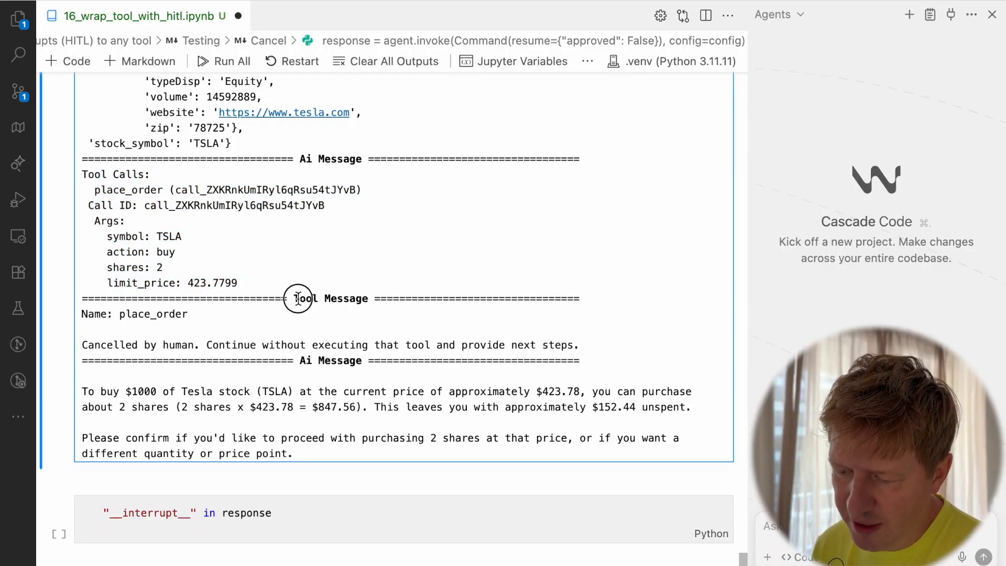
pyautogui.doubleClick(331, 298)
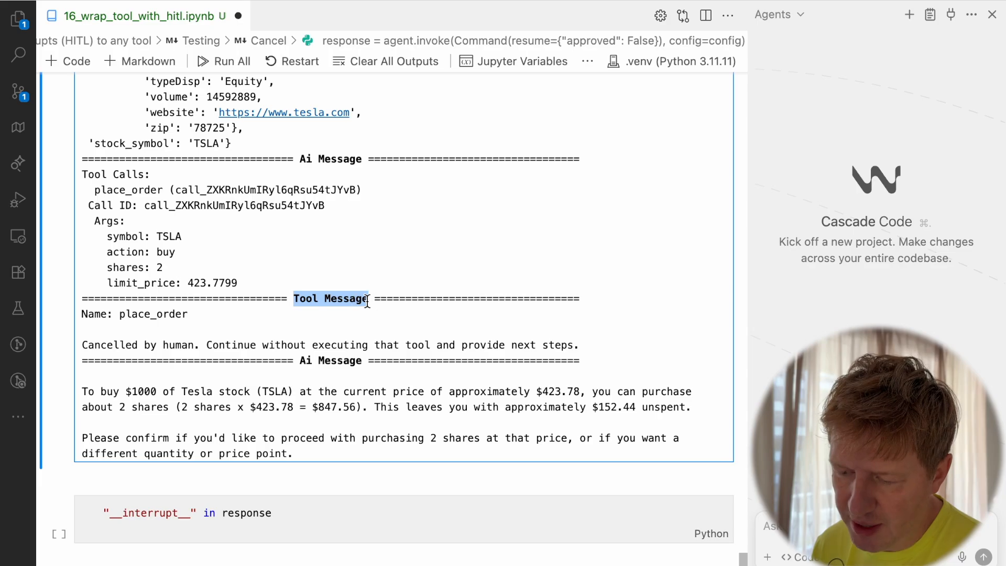
pyautogui.moveTo(109, 314)
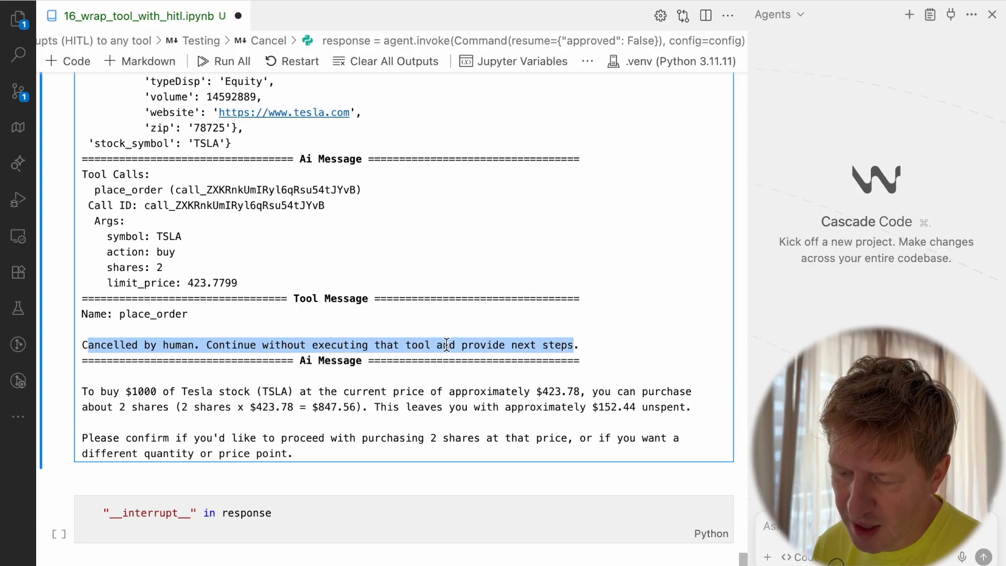
pyautogui.scroll(-3)
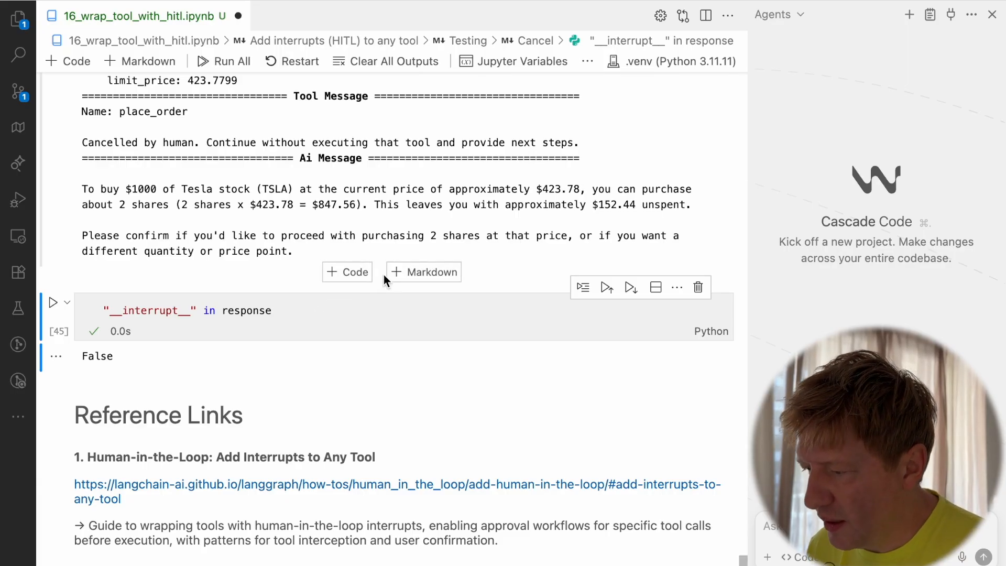
pyautogui.scroll(3)
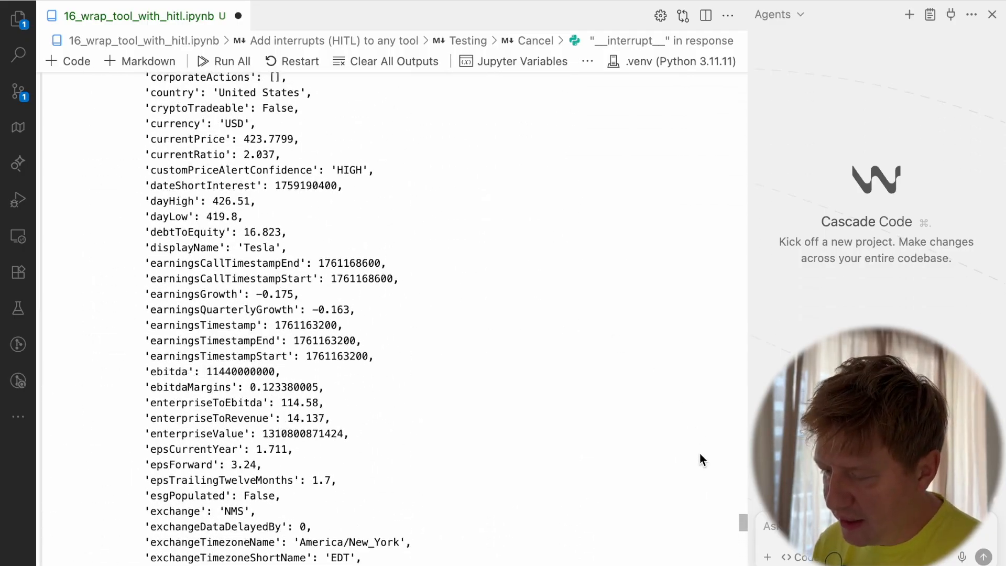
pyautogui.scroll(-3)
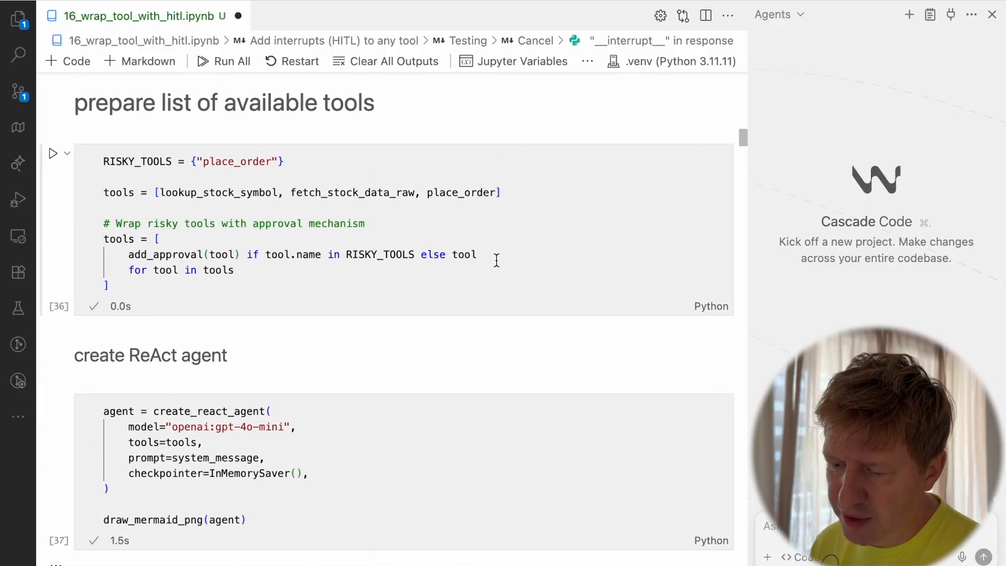
pyautogui.scroll(-3)
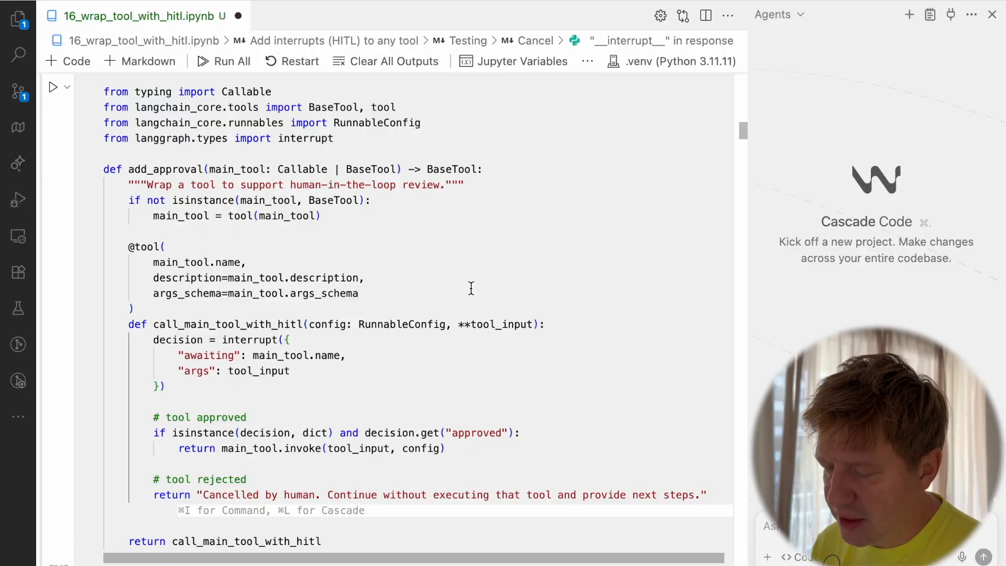
pyautogui.moveTo(458, 283)
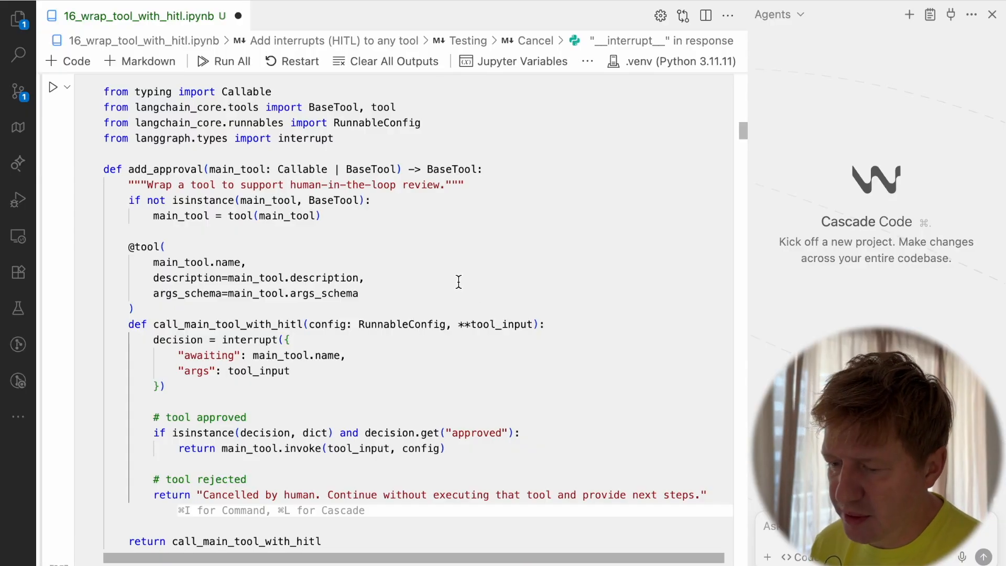
pyautogui.moveTo(108, 169)
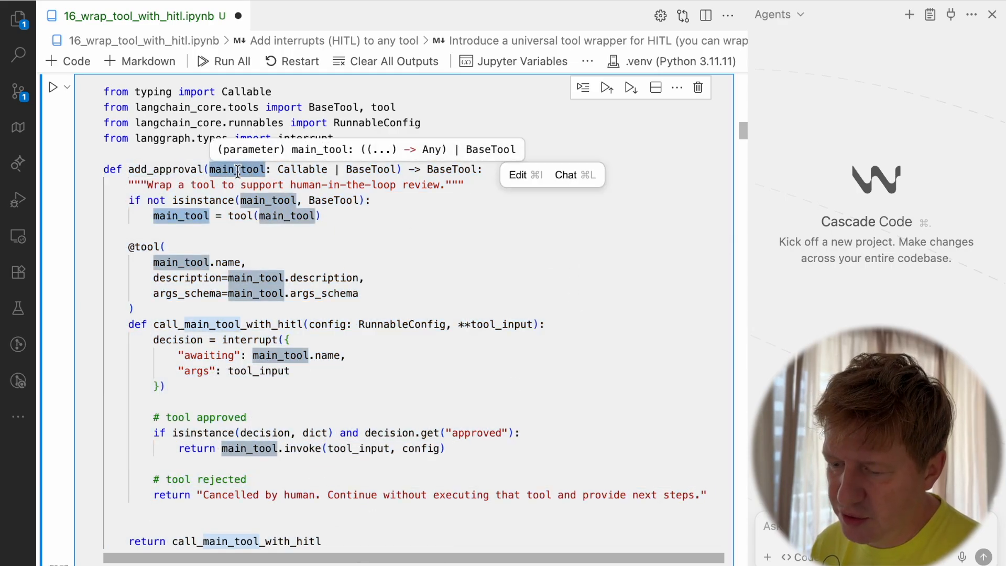
pyautogui.moveTo(429, 375)
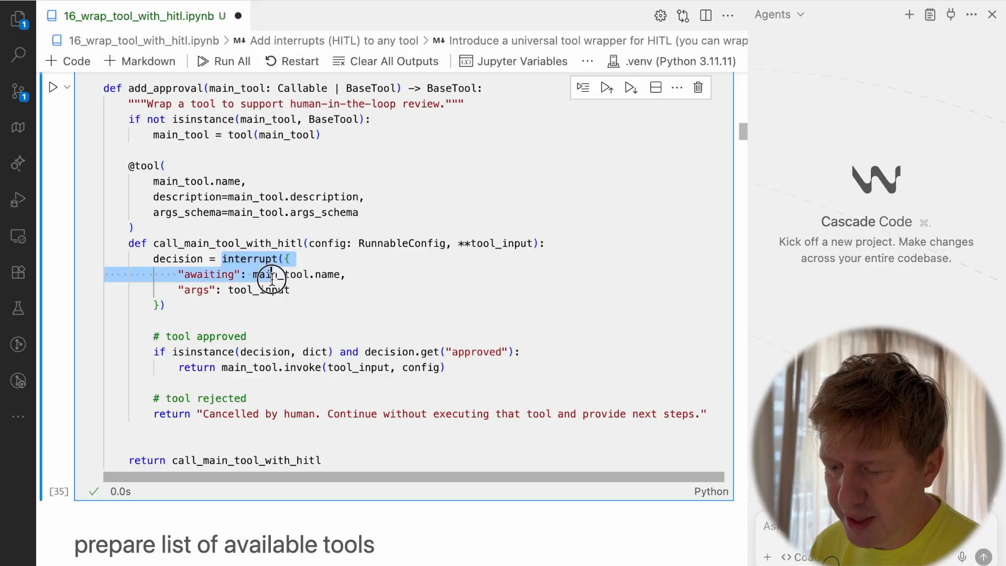
pyautogui.doubleClick(177, 258)
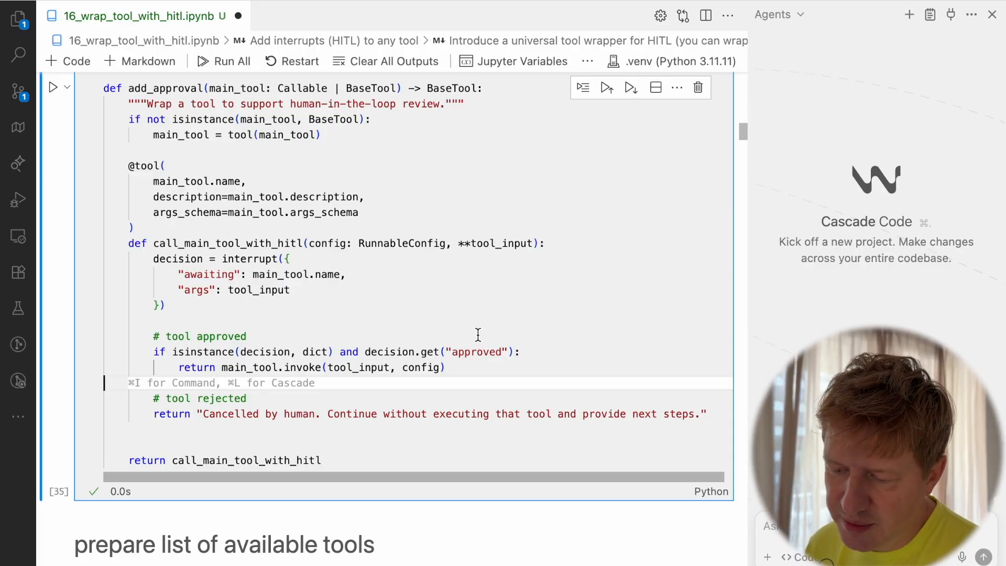
pyautogui.moveTo(360, 253)
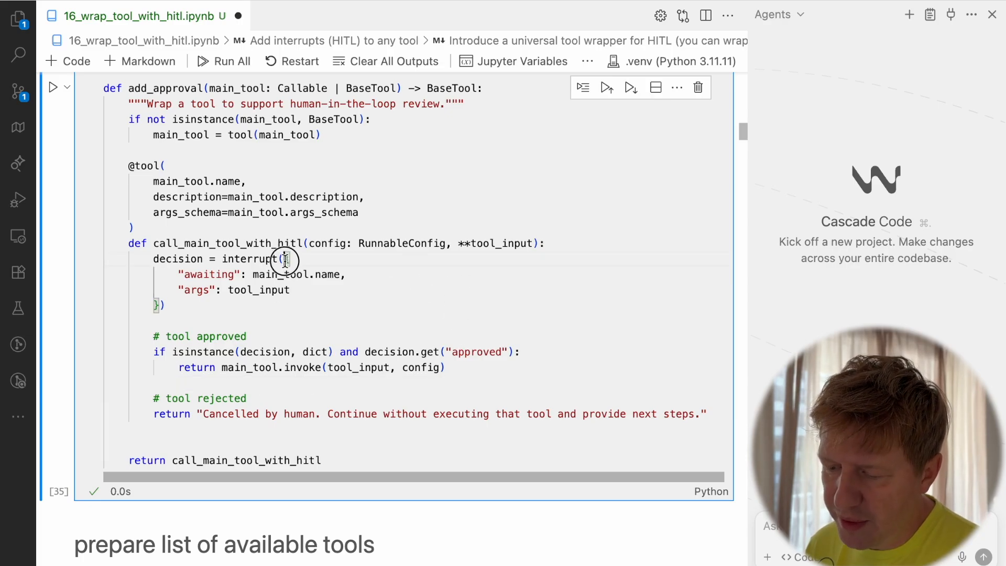
pyautogui.moveTo(286, 259); pyautogui.dragTo(157, 305)
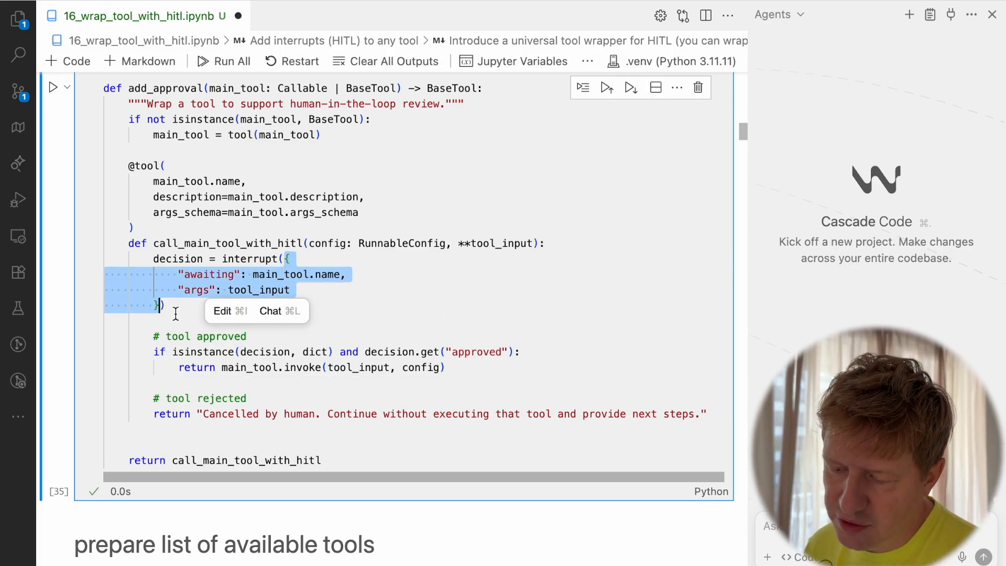